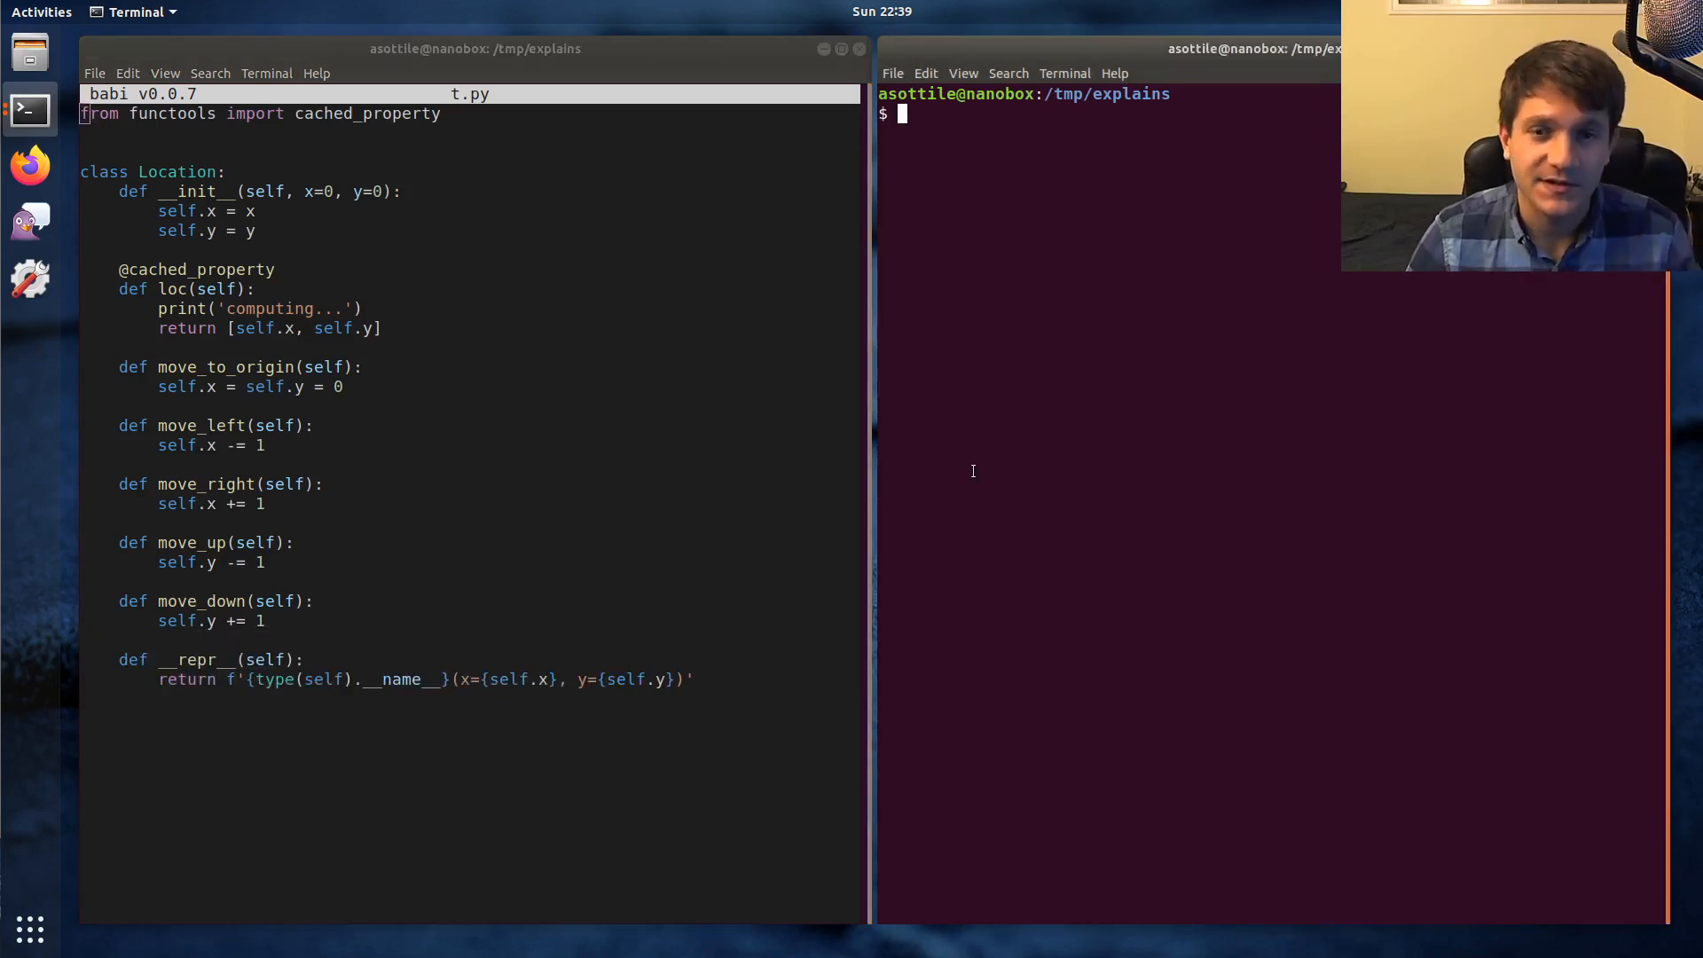
Step: Load t.py under Python 3.8, create loc = Location() and show its repr via loc.__repr__() and repr(loc)
text(python3 -i t.py)
text(python3.8 -i t.py)
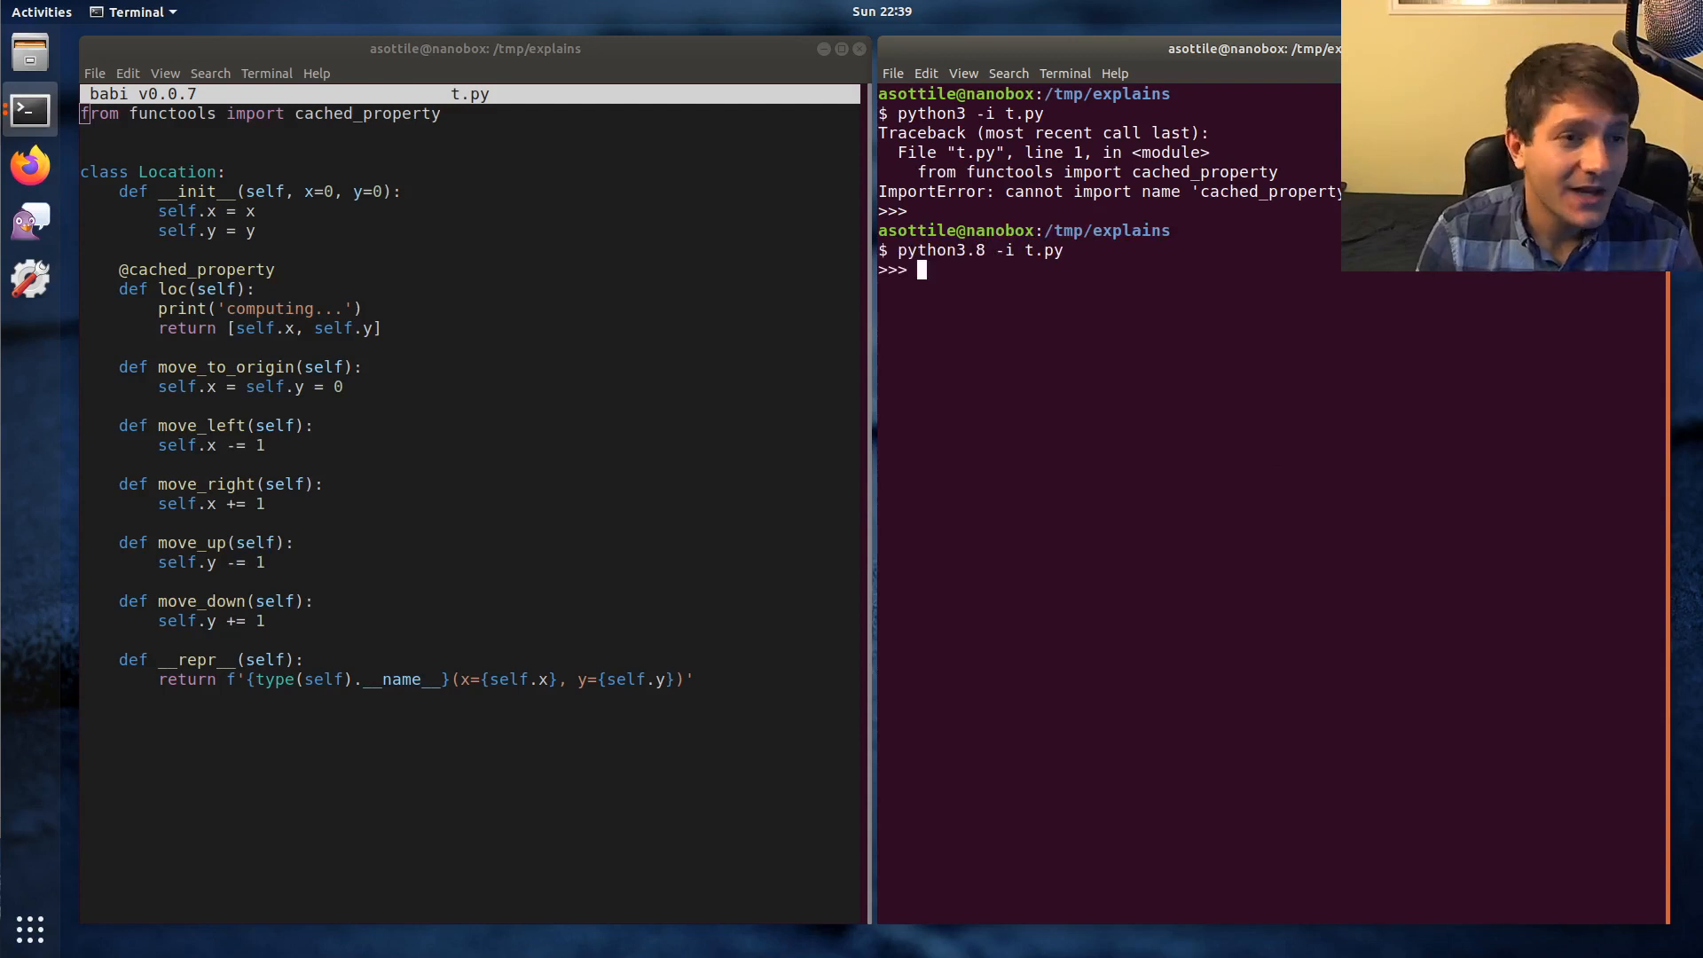
text(Location()
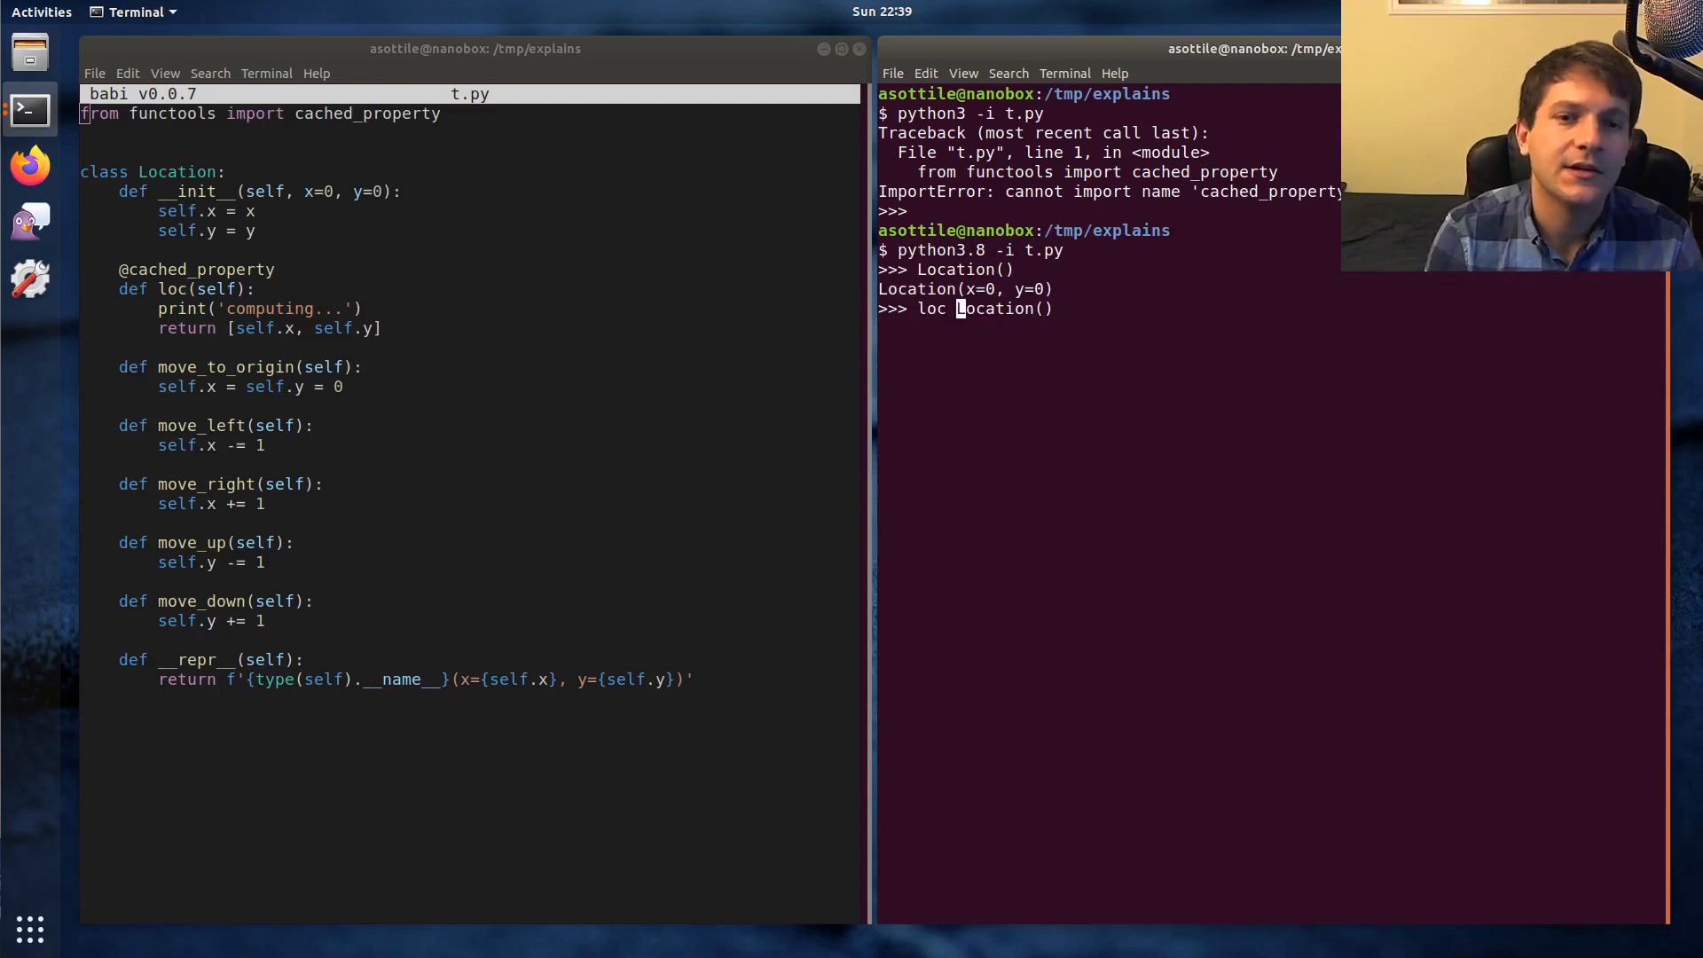
text(loc = Location())
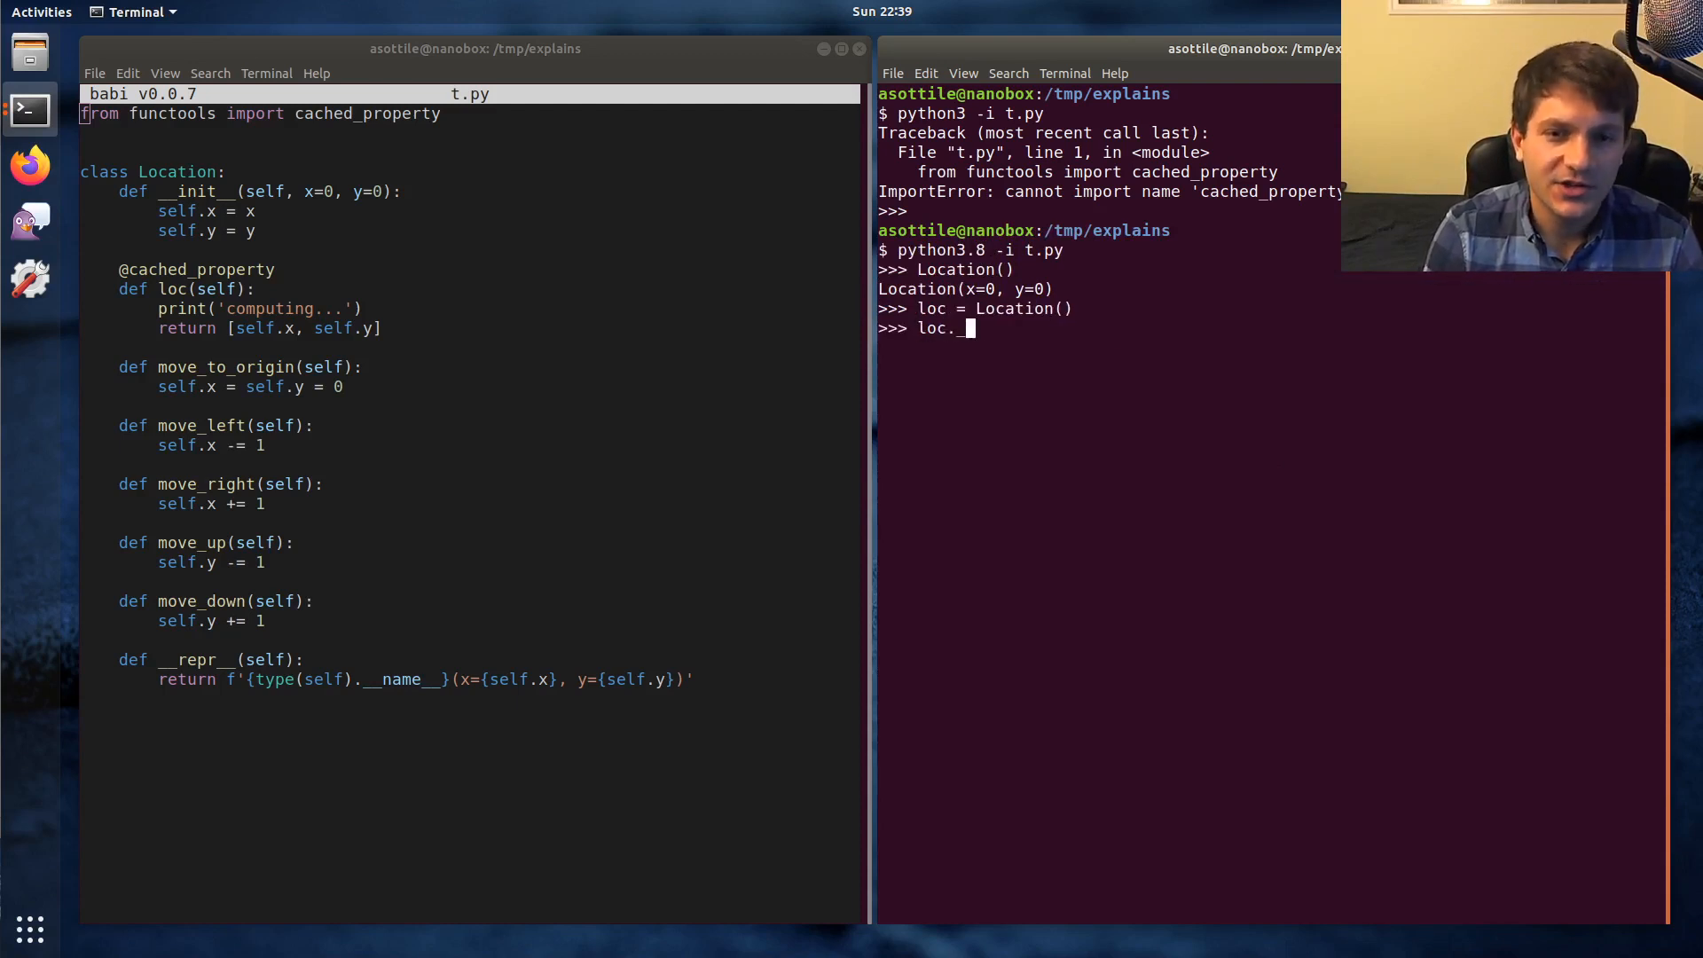
text(__repr__()
text(repr(l)
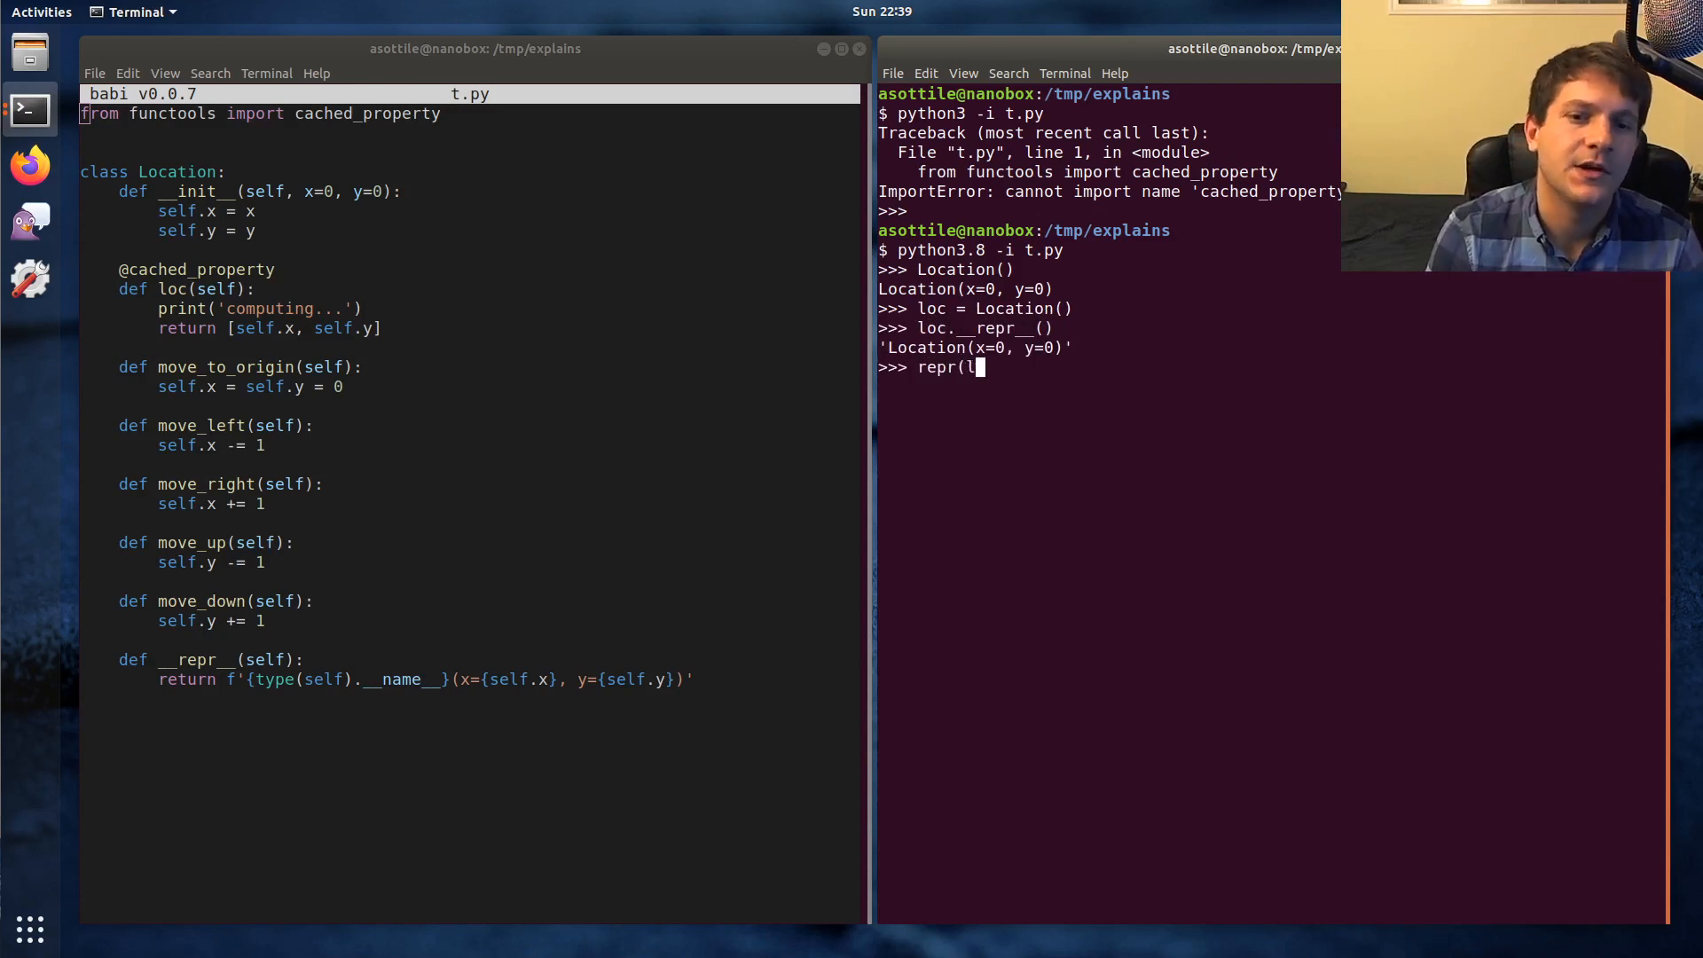
text(oc))
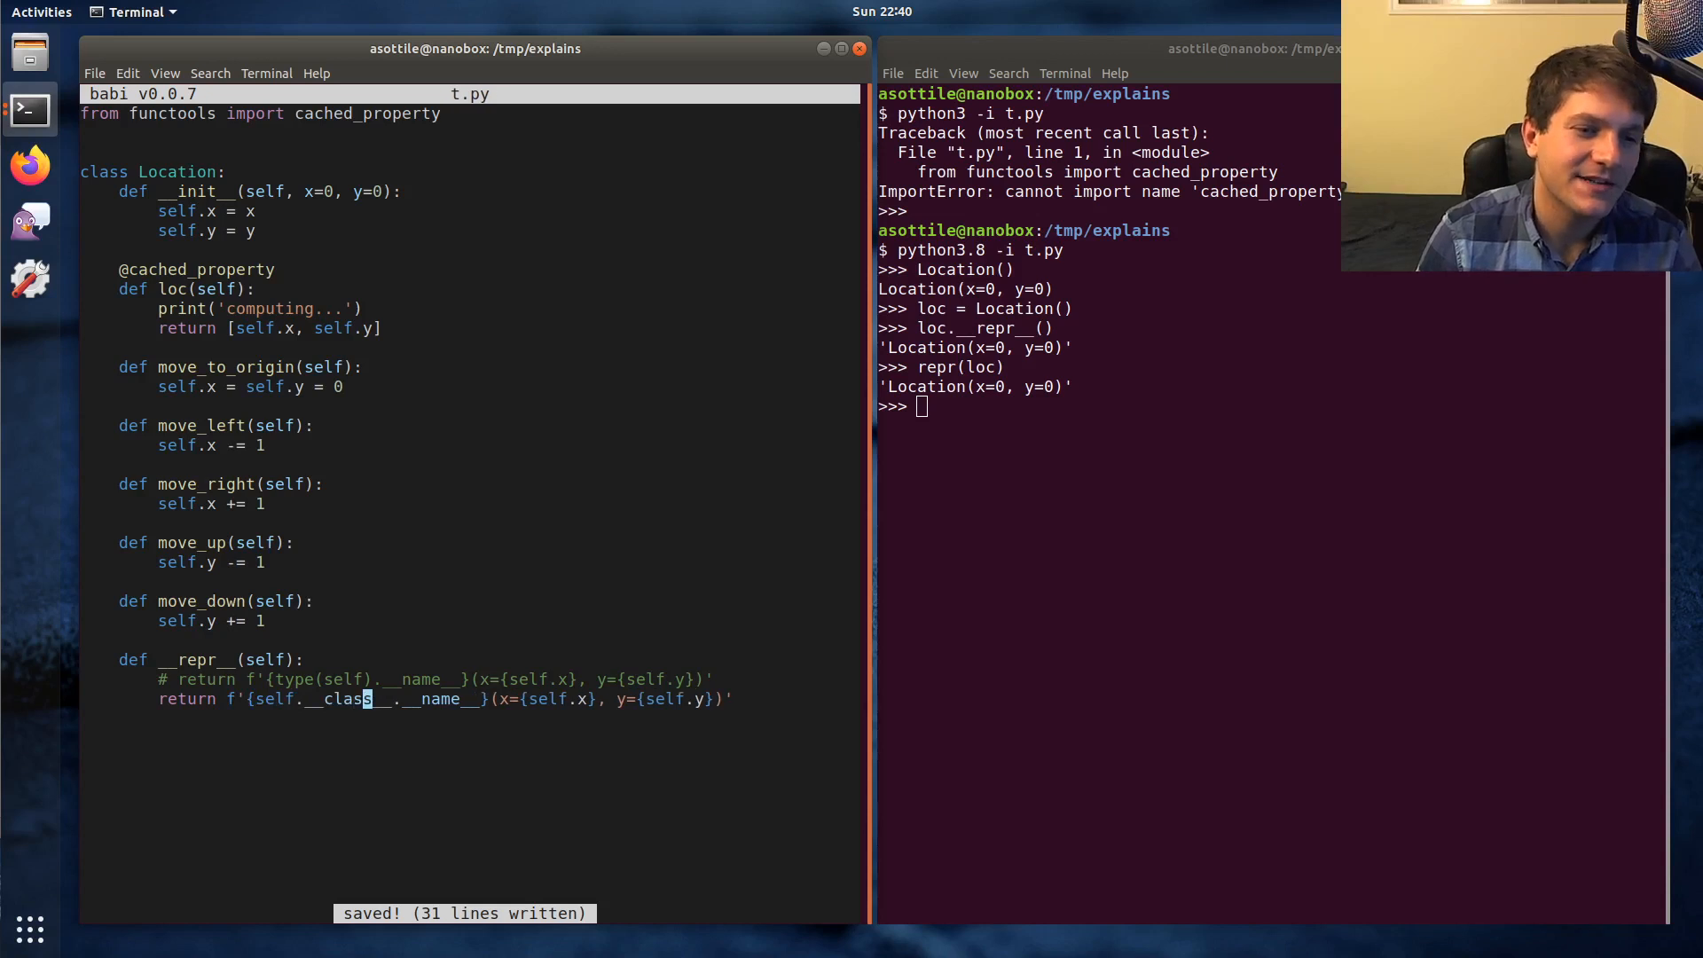
Step: Reload t.py with python3.8 -i and confirm Location() prints Location(x=0, y=0)
text(python3.8 -i t.py)
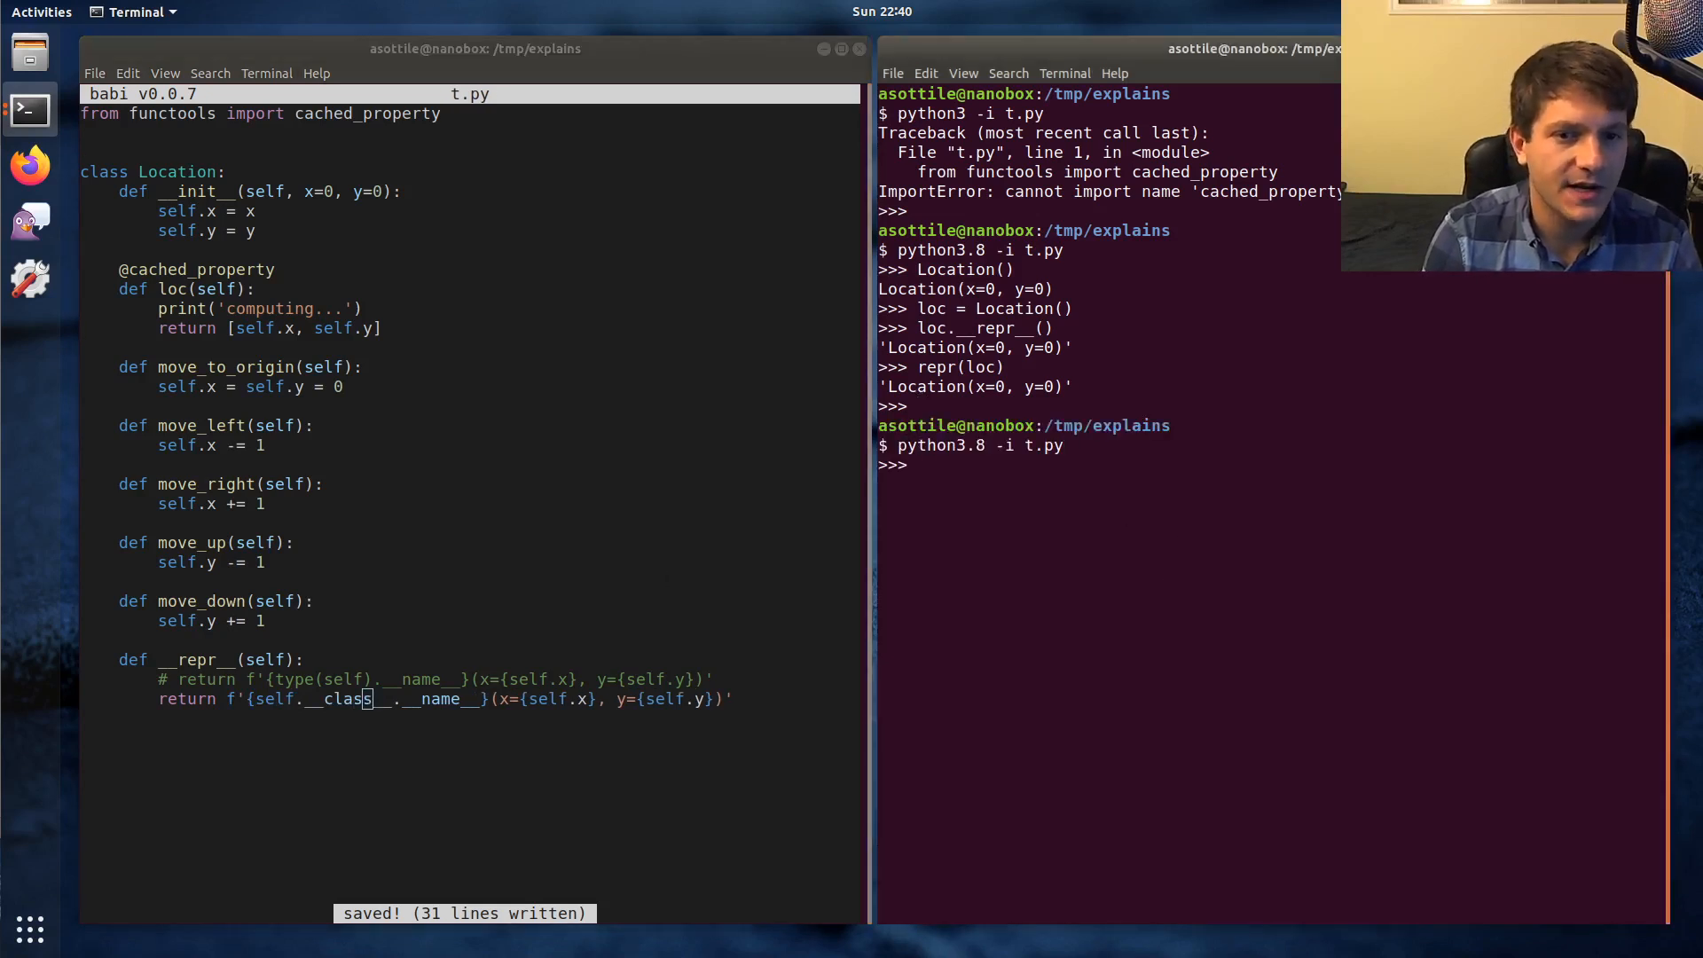
text(Location()
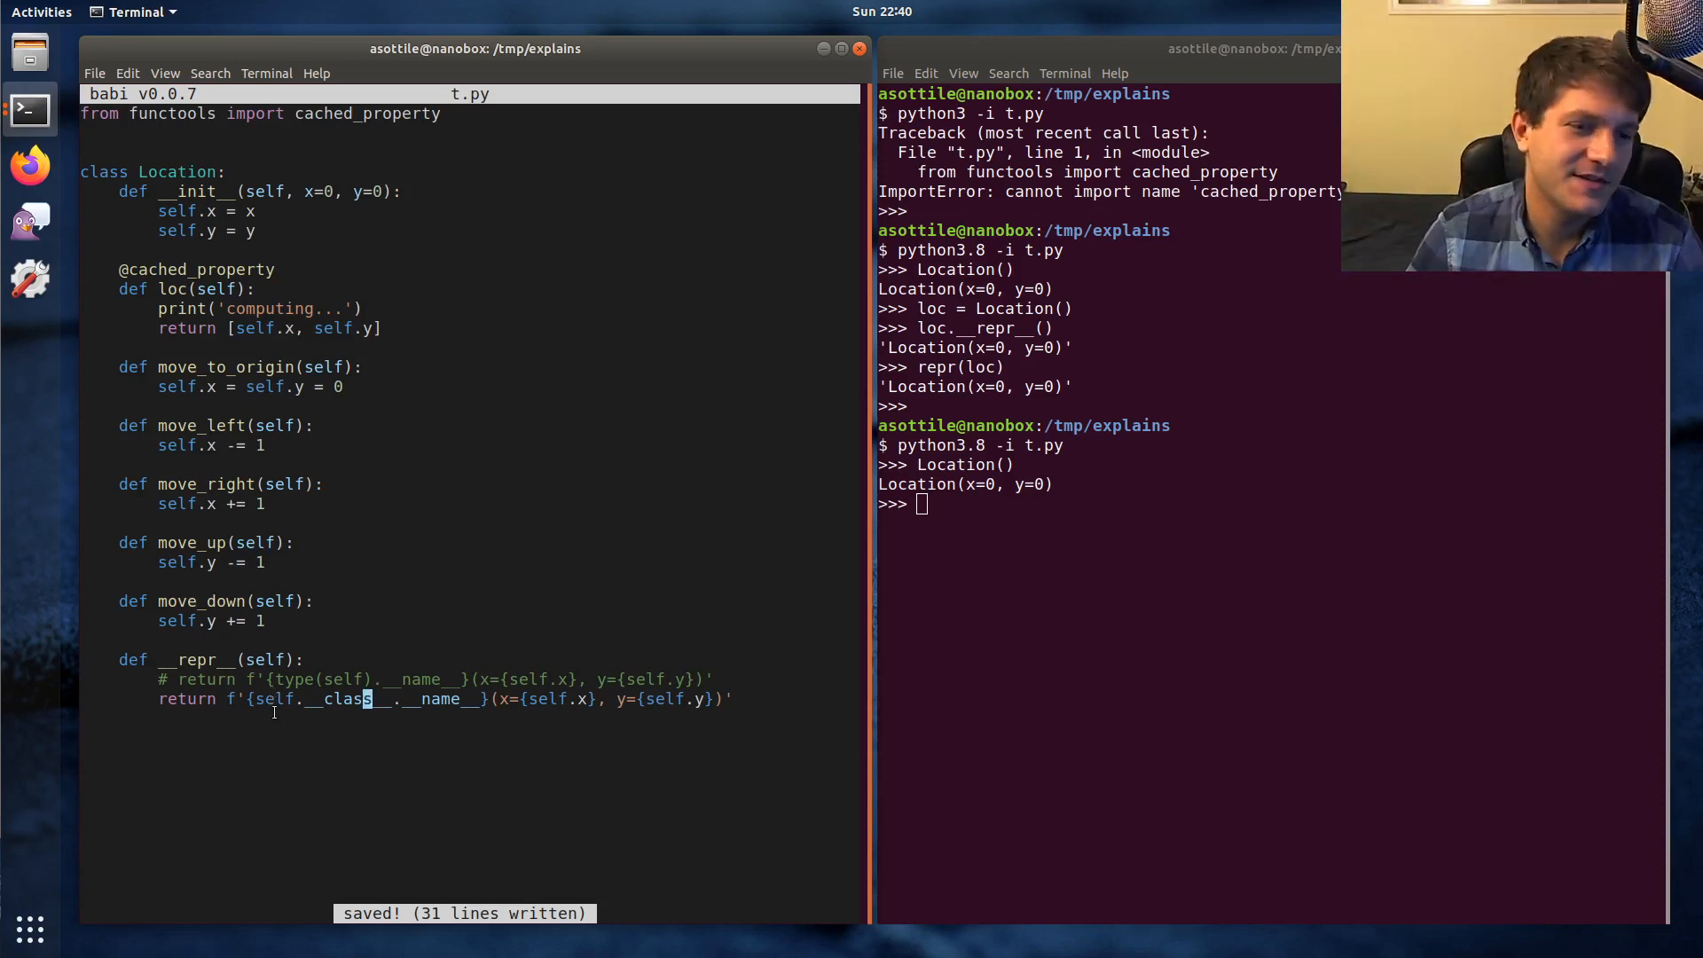
drag(255, 699, 478, 699)
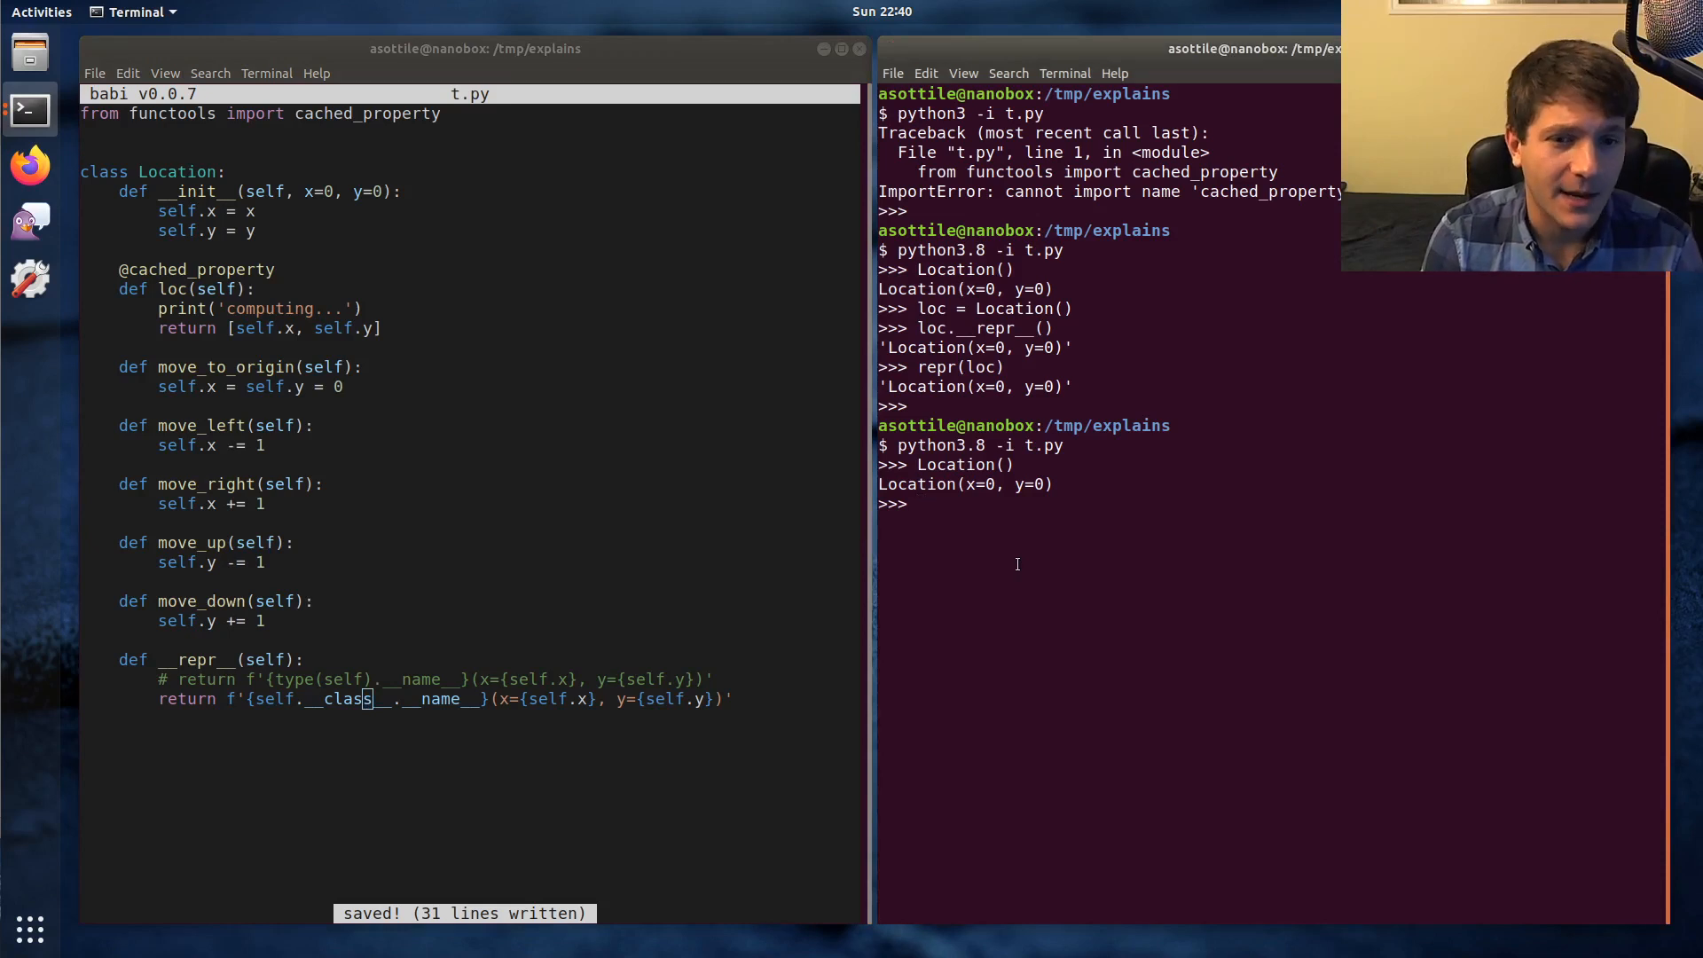
Step: Define class C with a __class__ property that returns int
text(class C:)
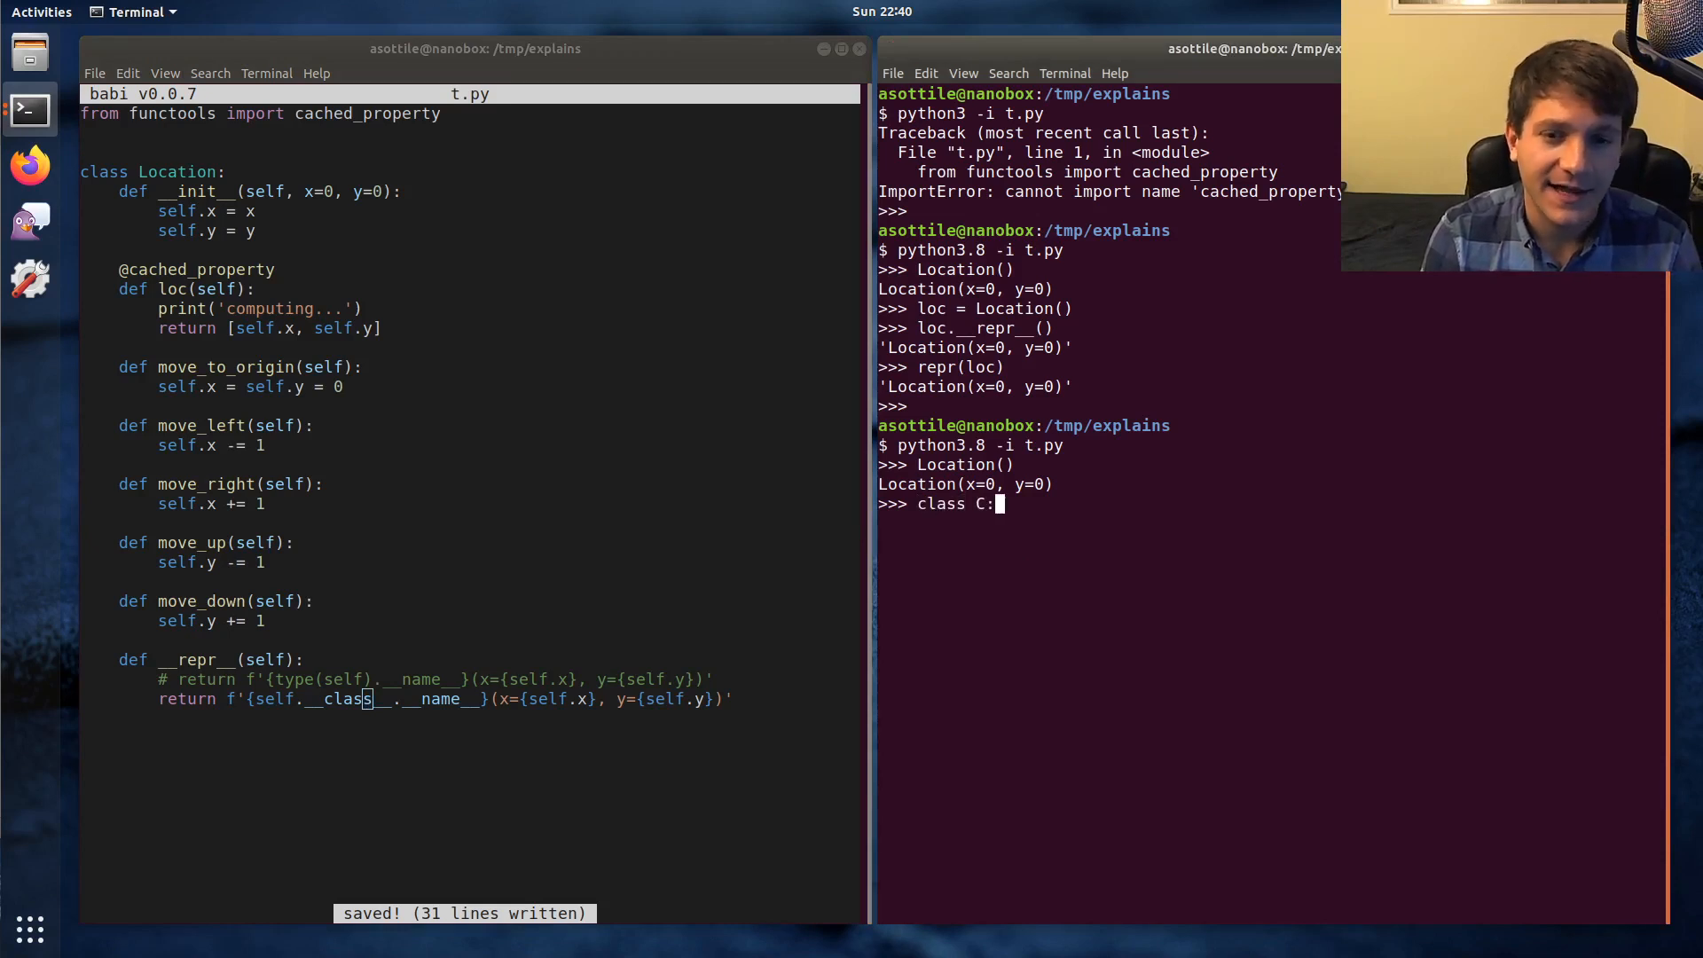
key(Return)
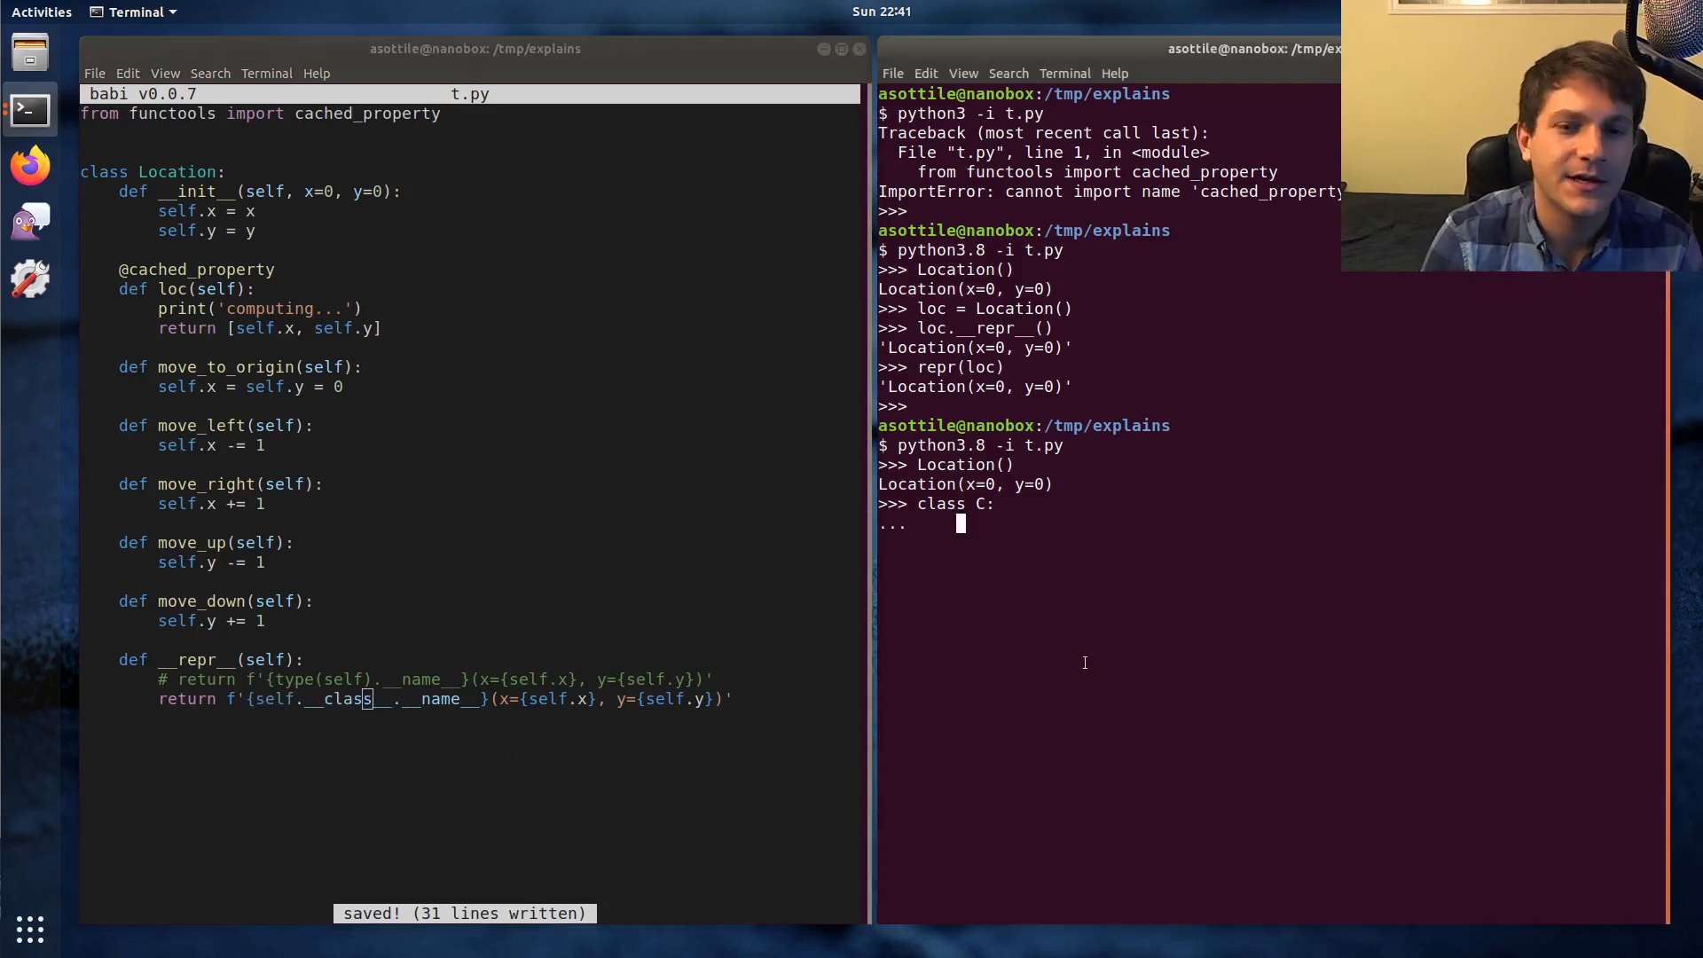
text(@property)
text(def)
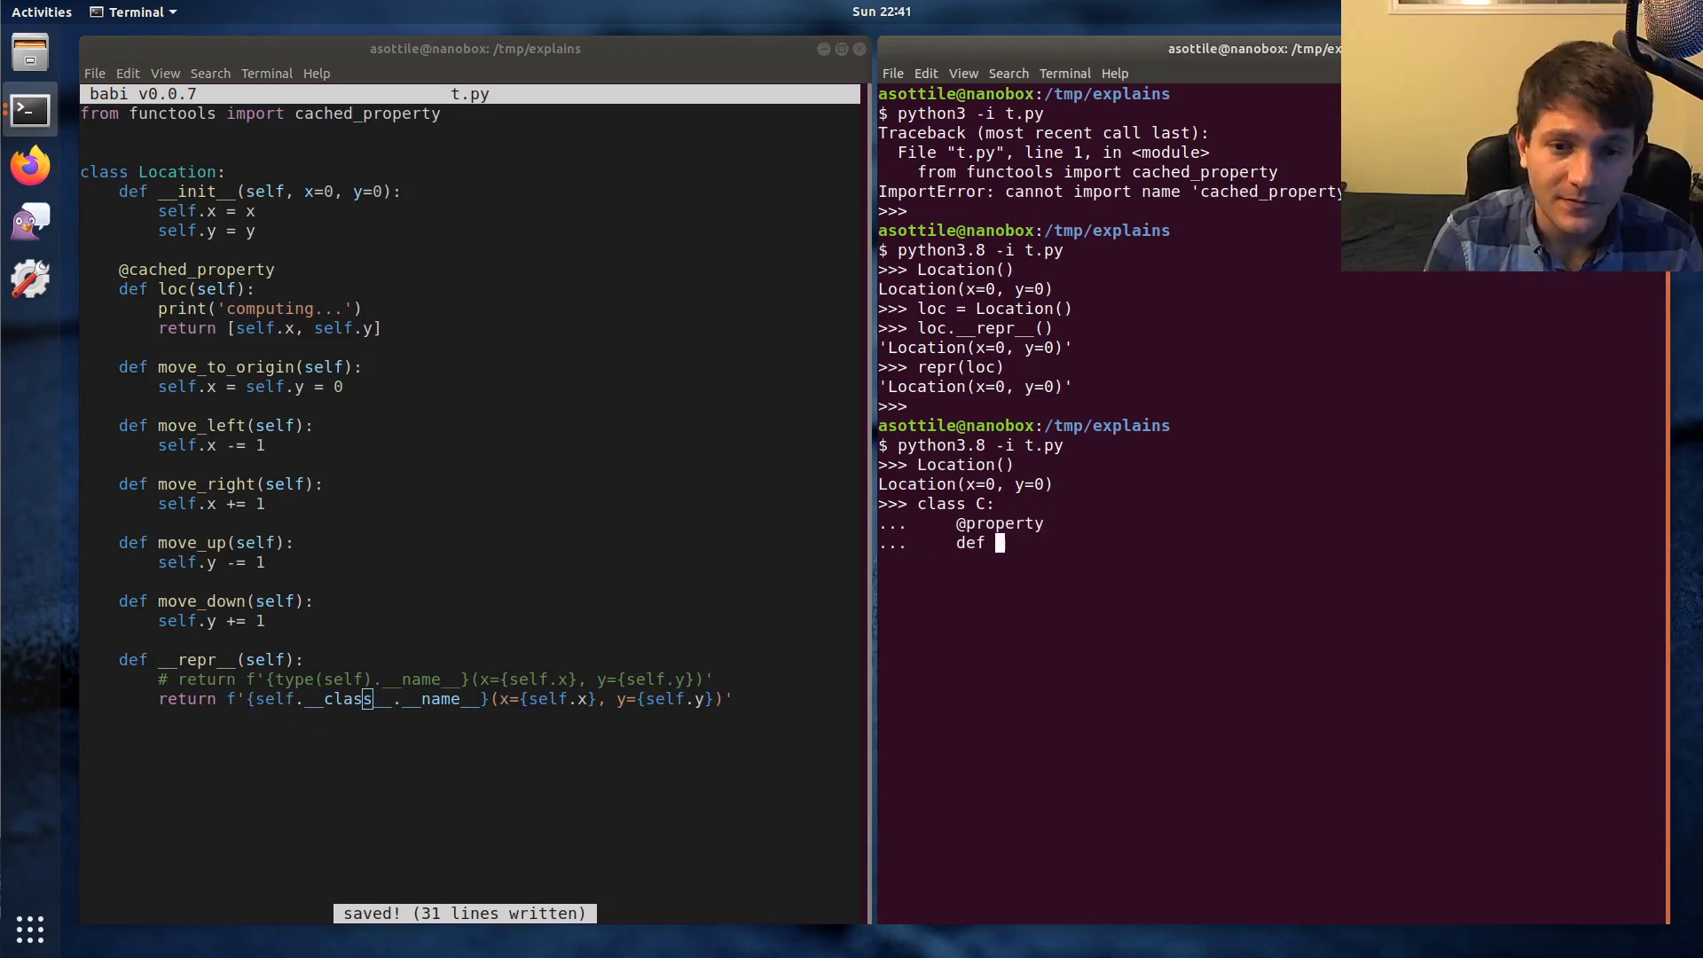
text(__class__)
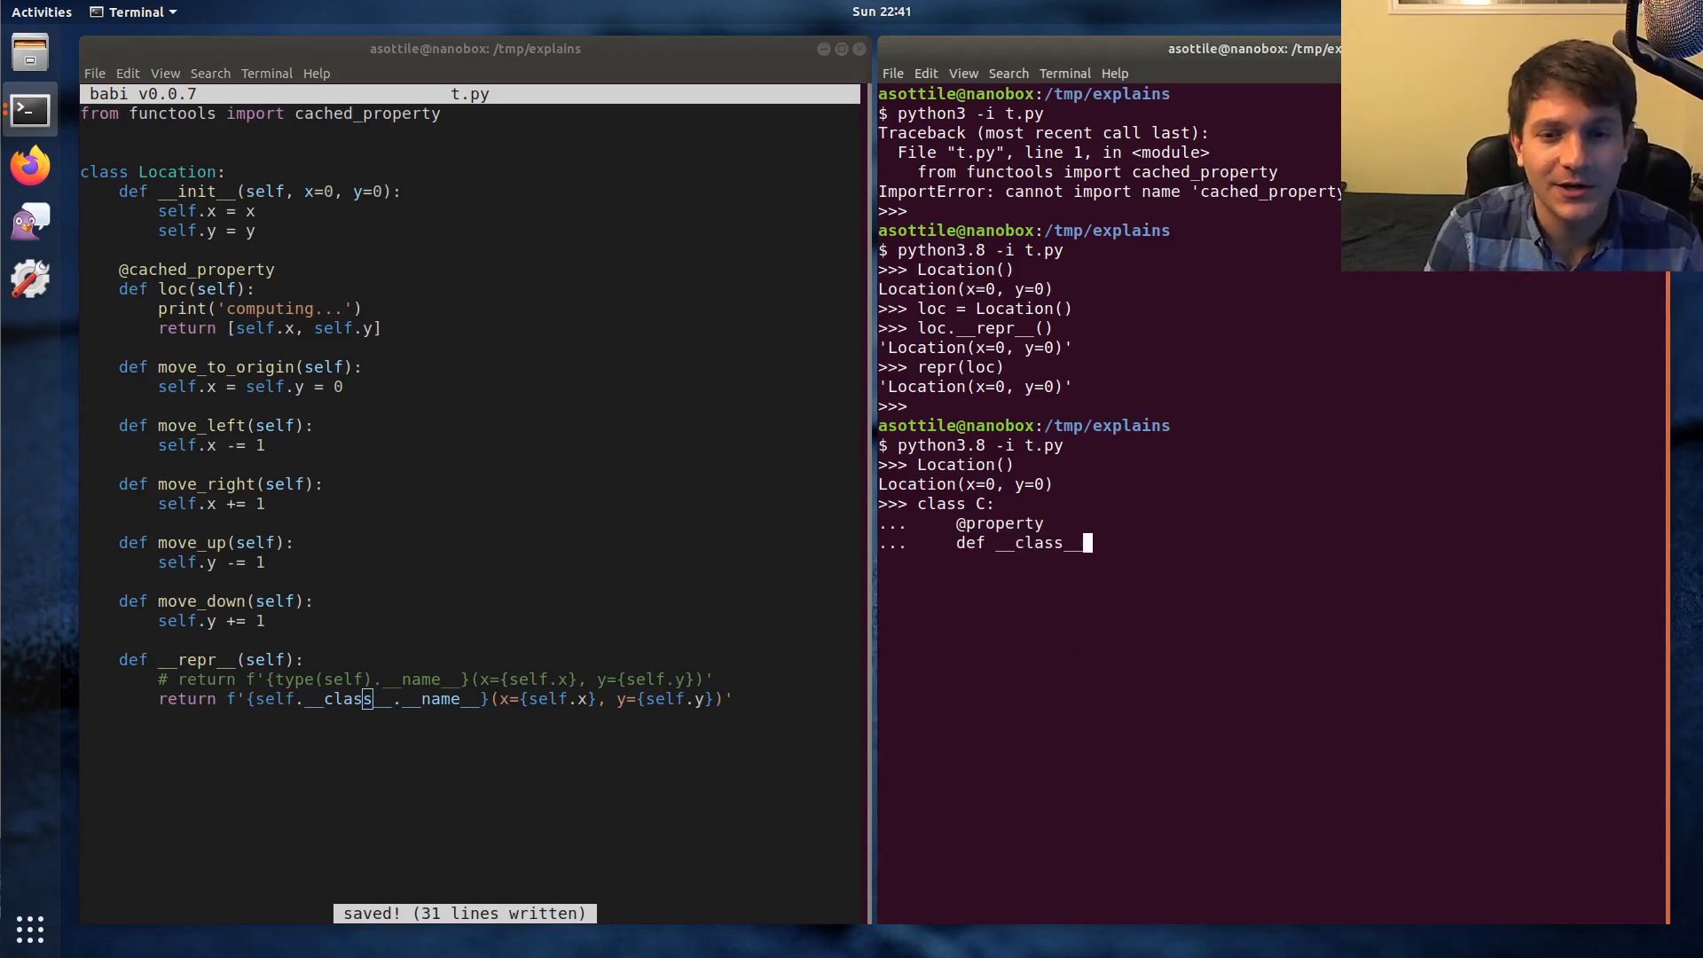
text((self):)
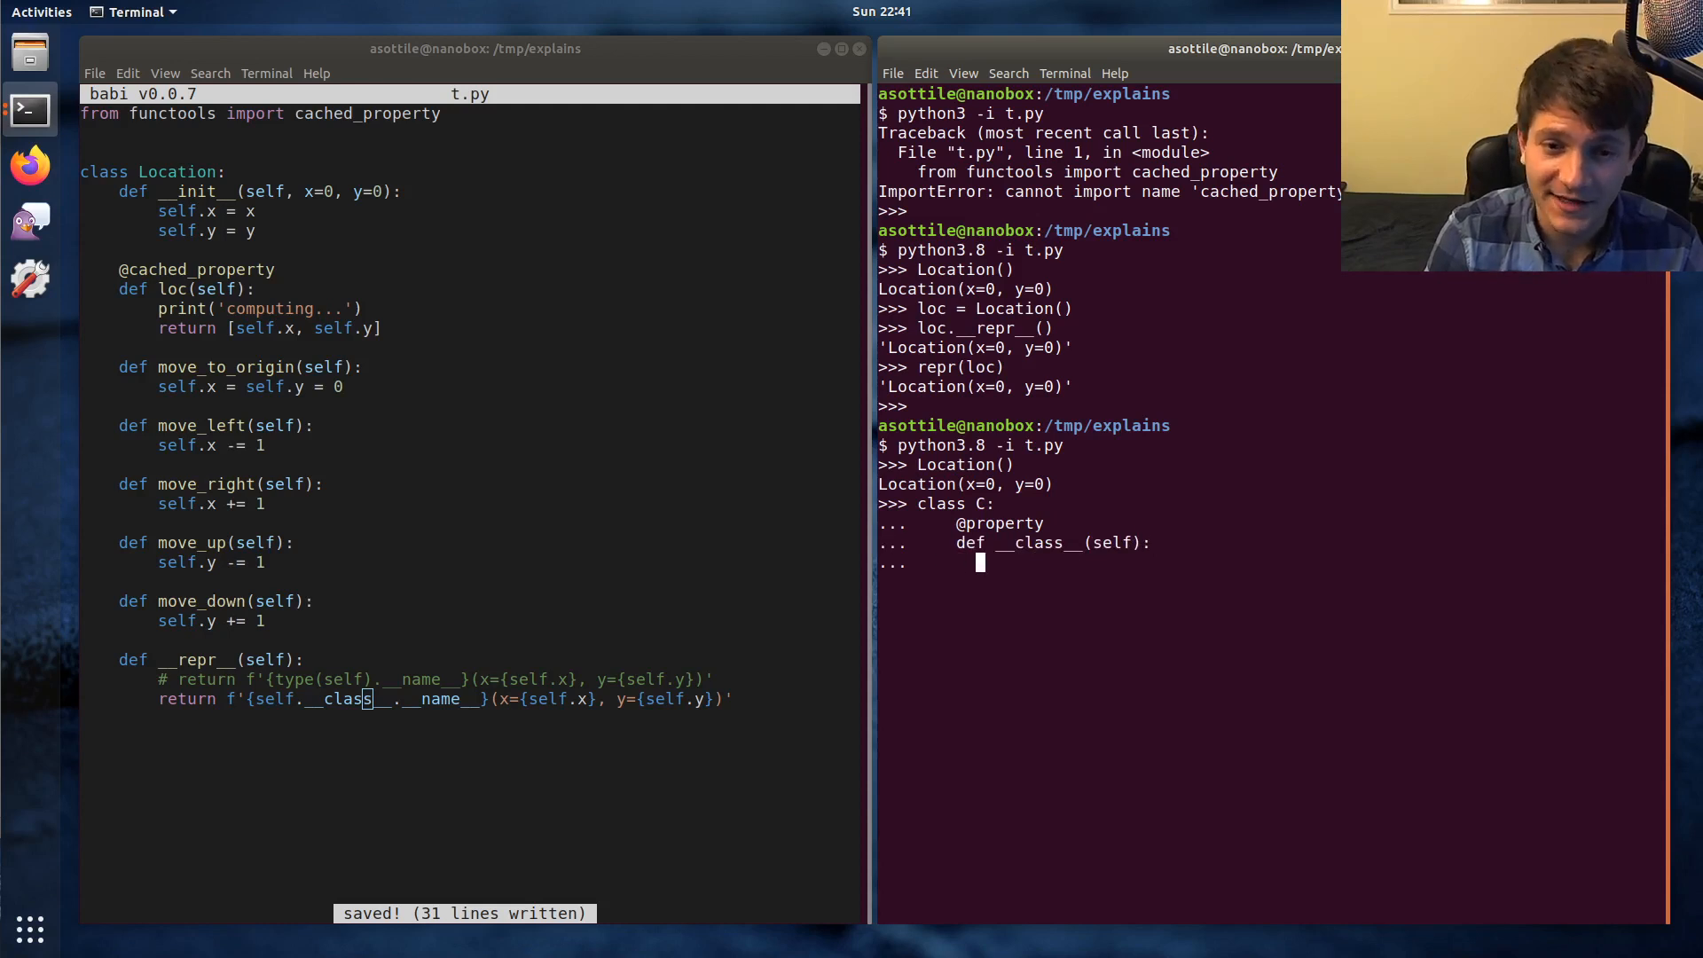
text(return int)
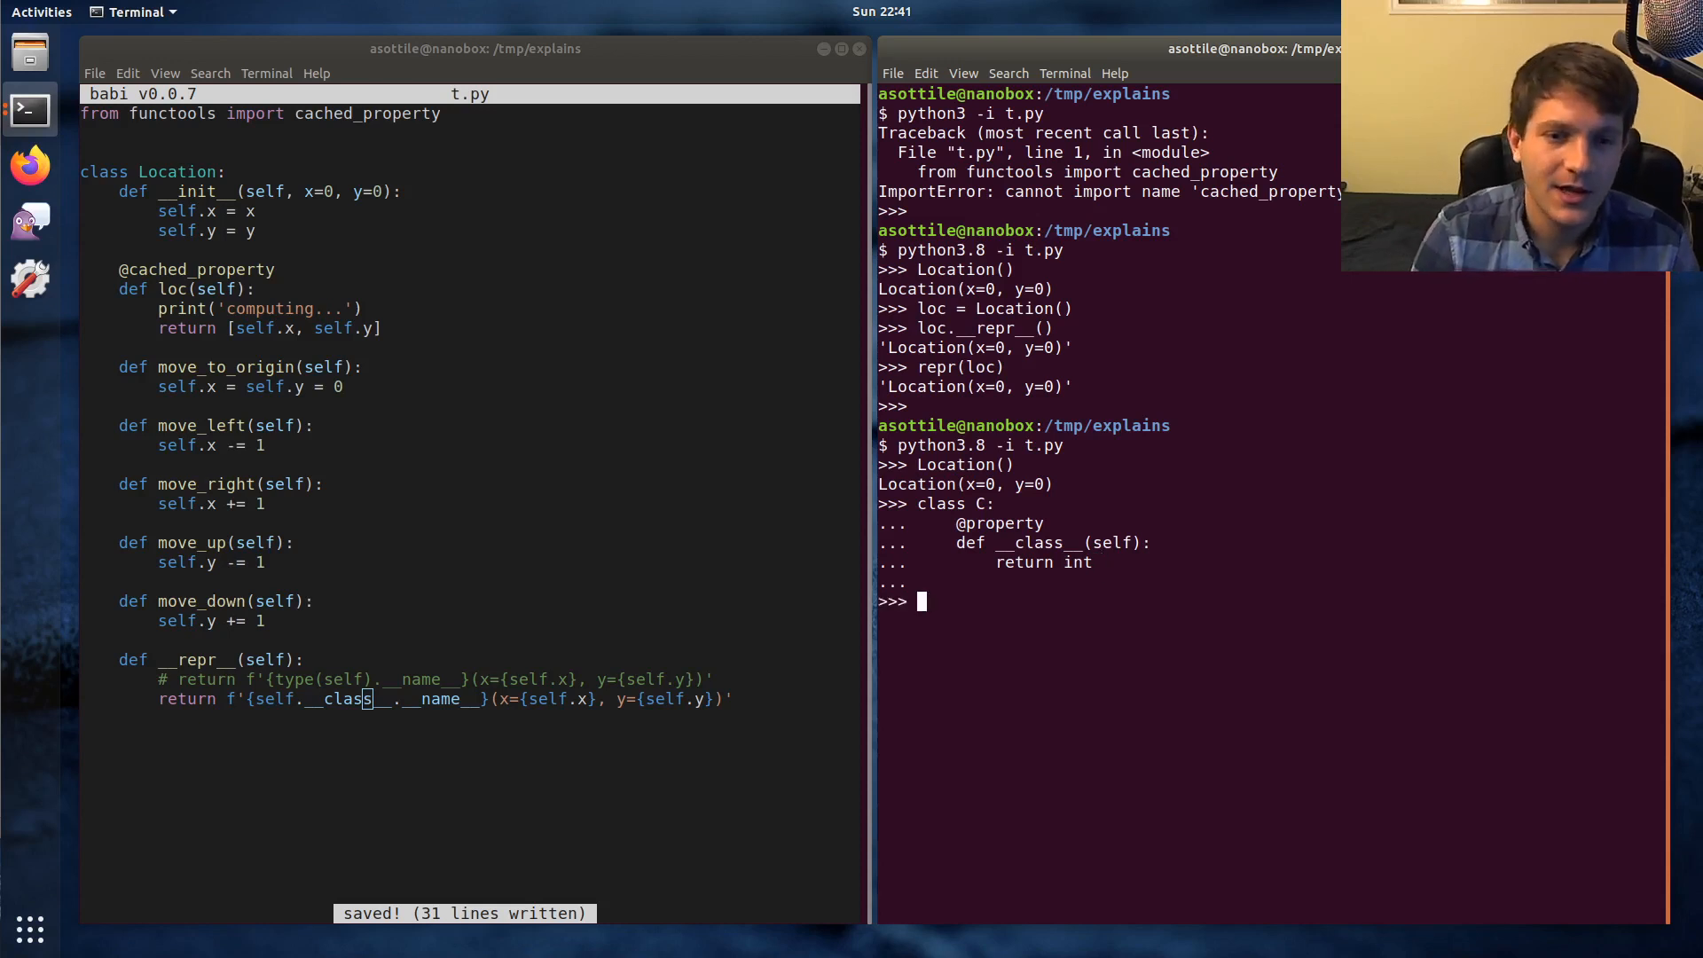
Step: Show C().__class__ reports int while type(C()) still gives __main__.C
text(C().)
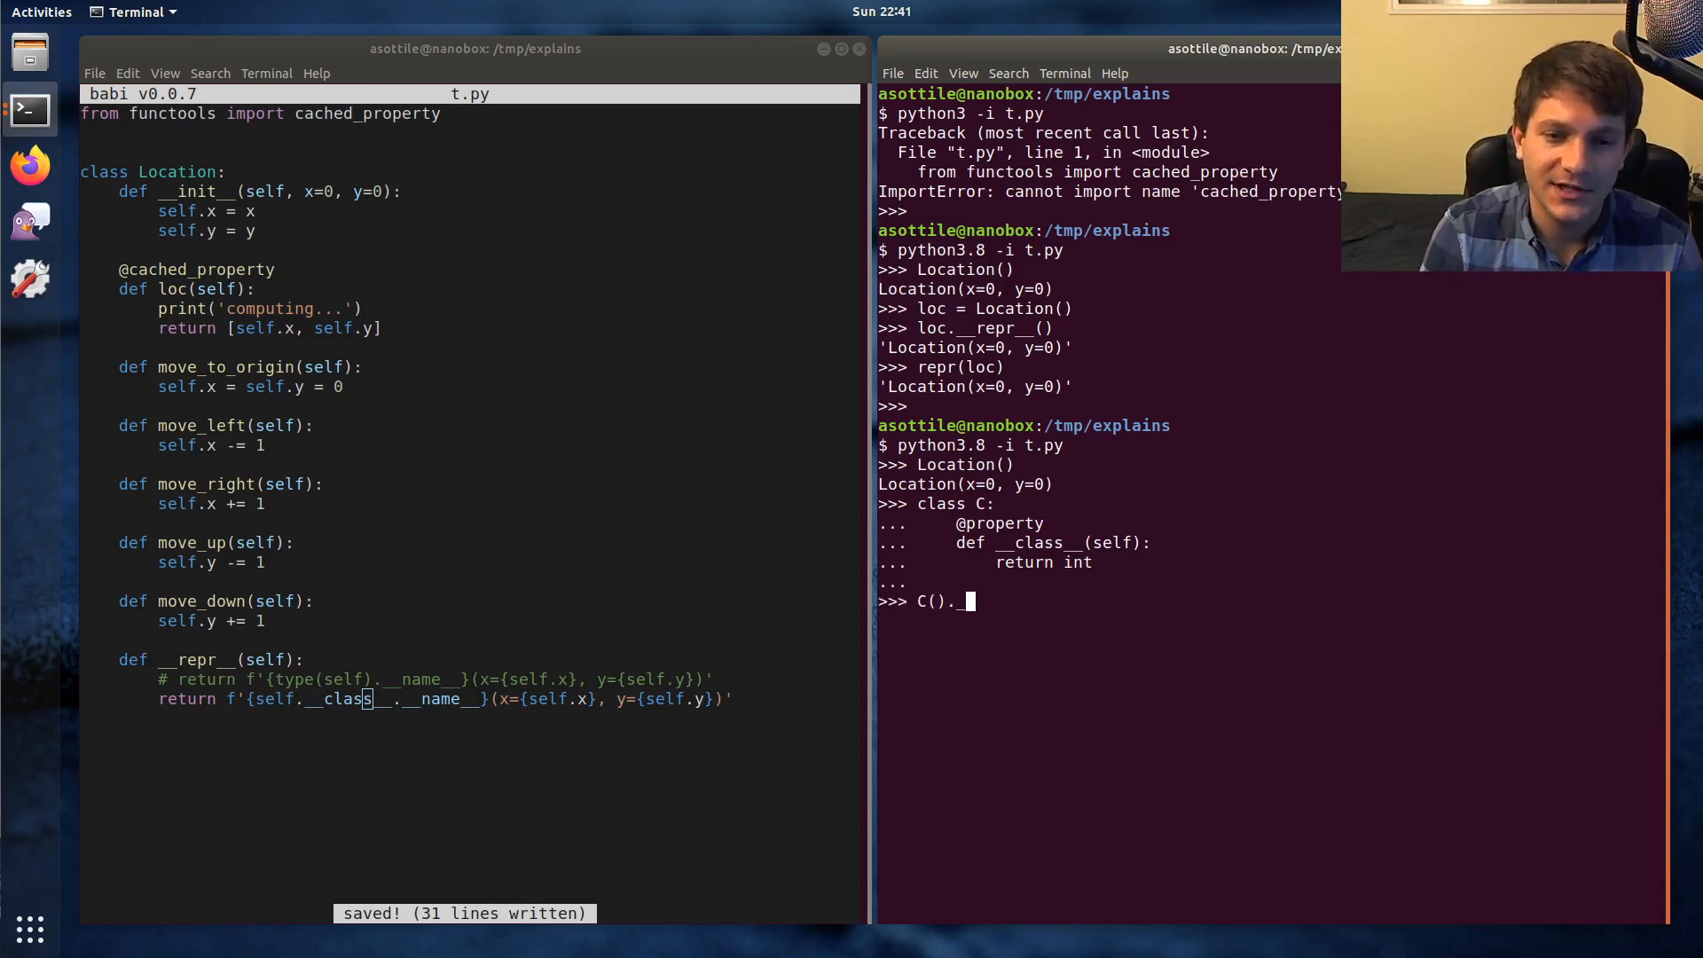
text(__)
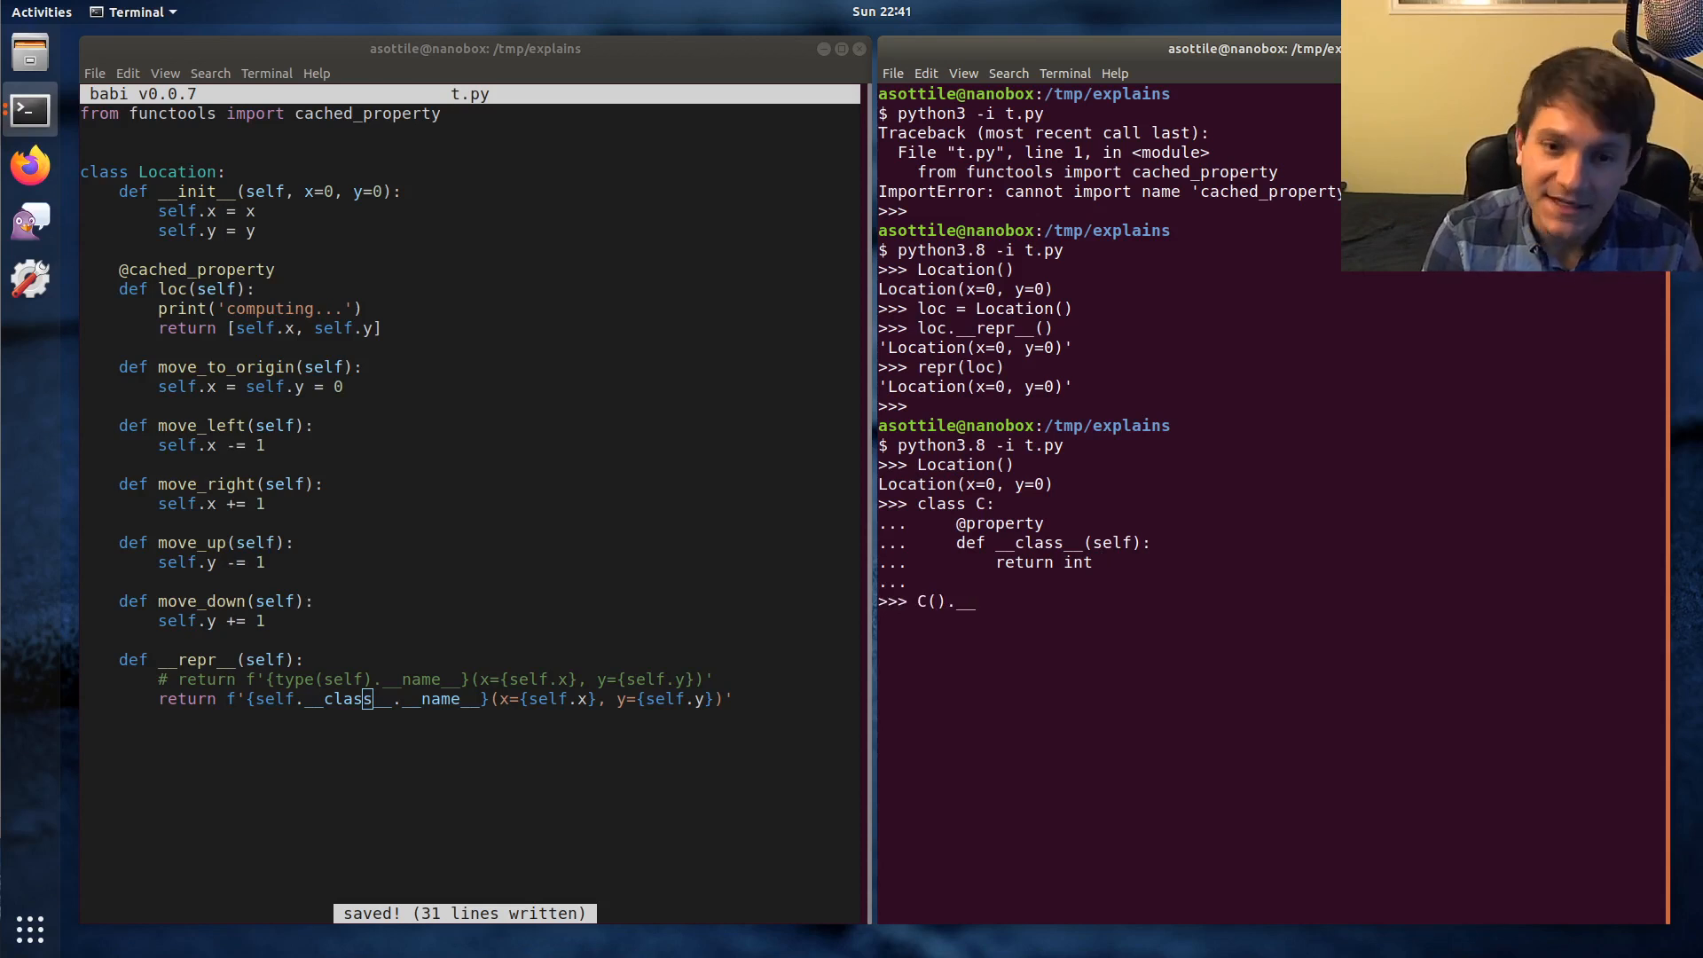
text(class__)
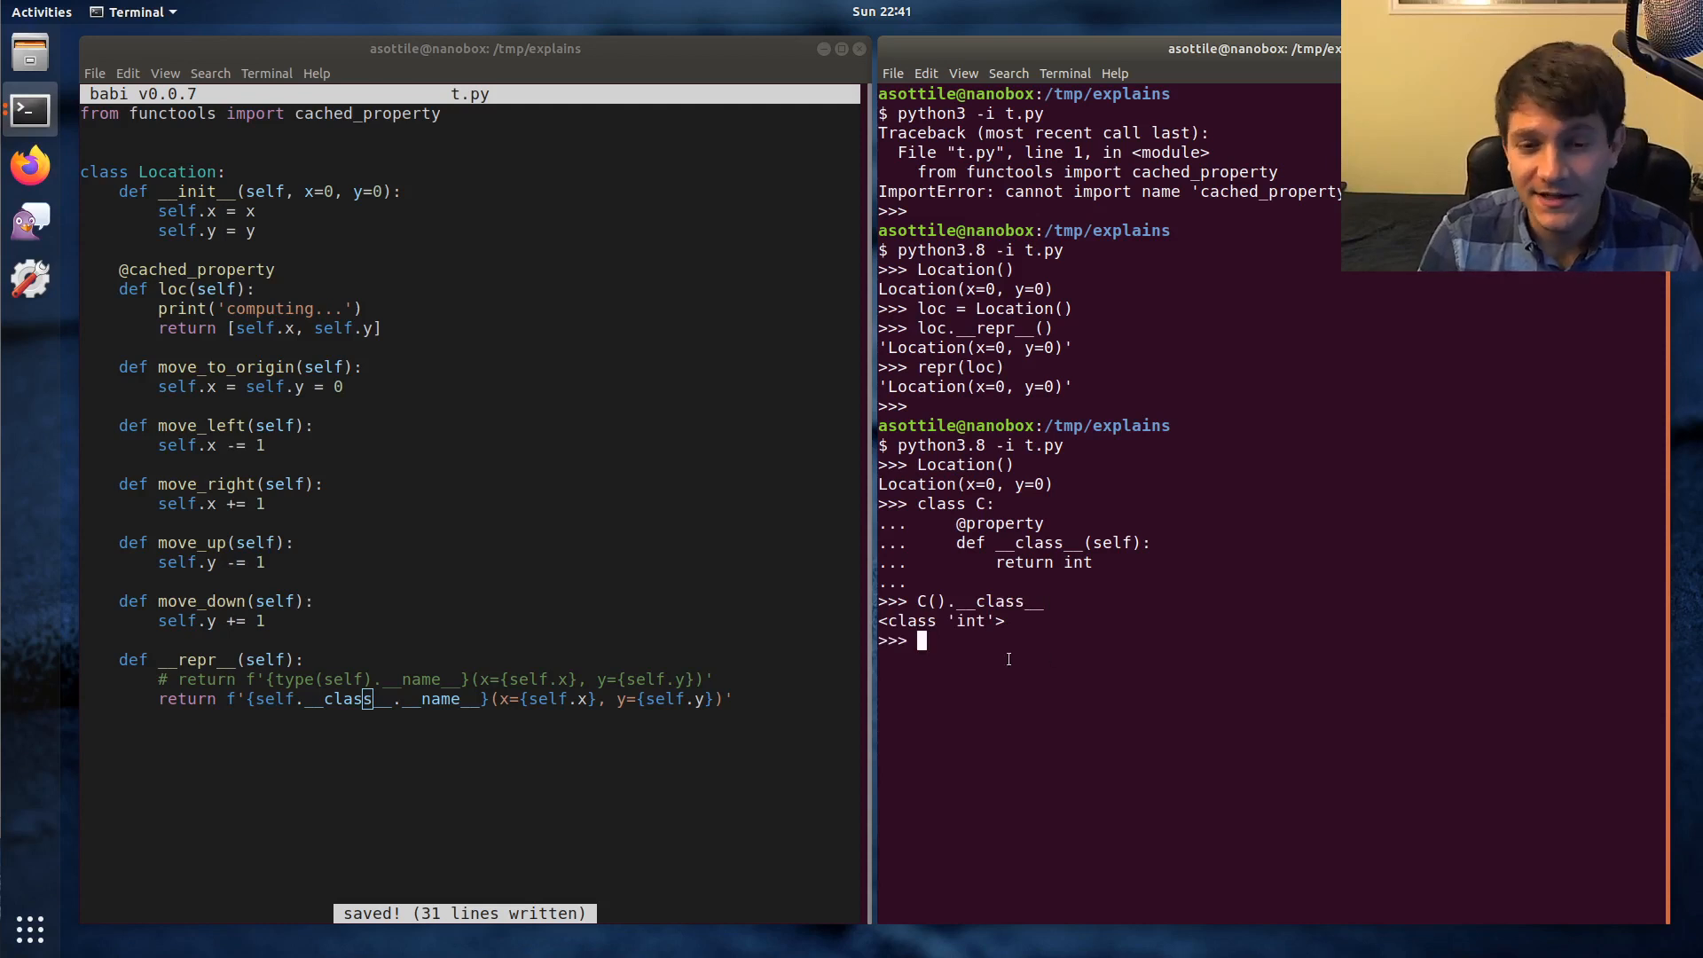
text(type(C()
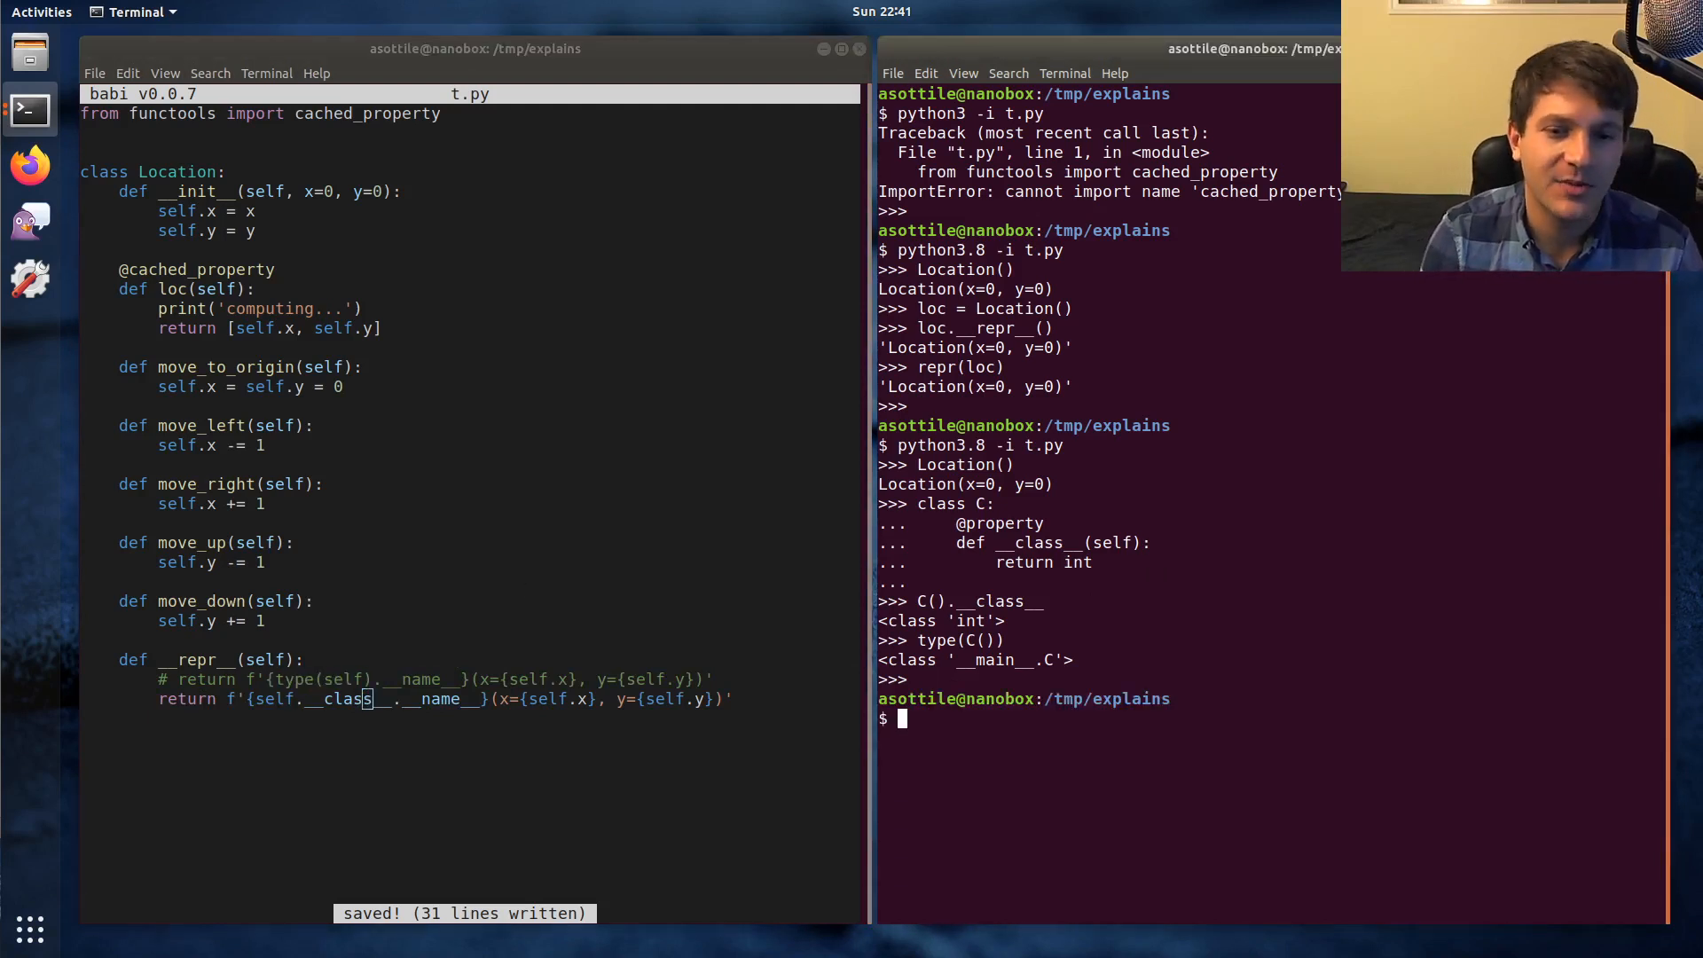
Step: Start Python 2.7 and define 'class Old: pass' and 'class New(object): pass'
text(python2.7)
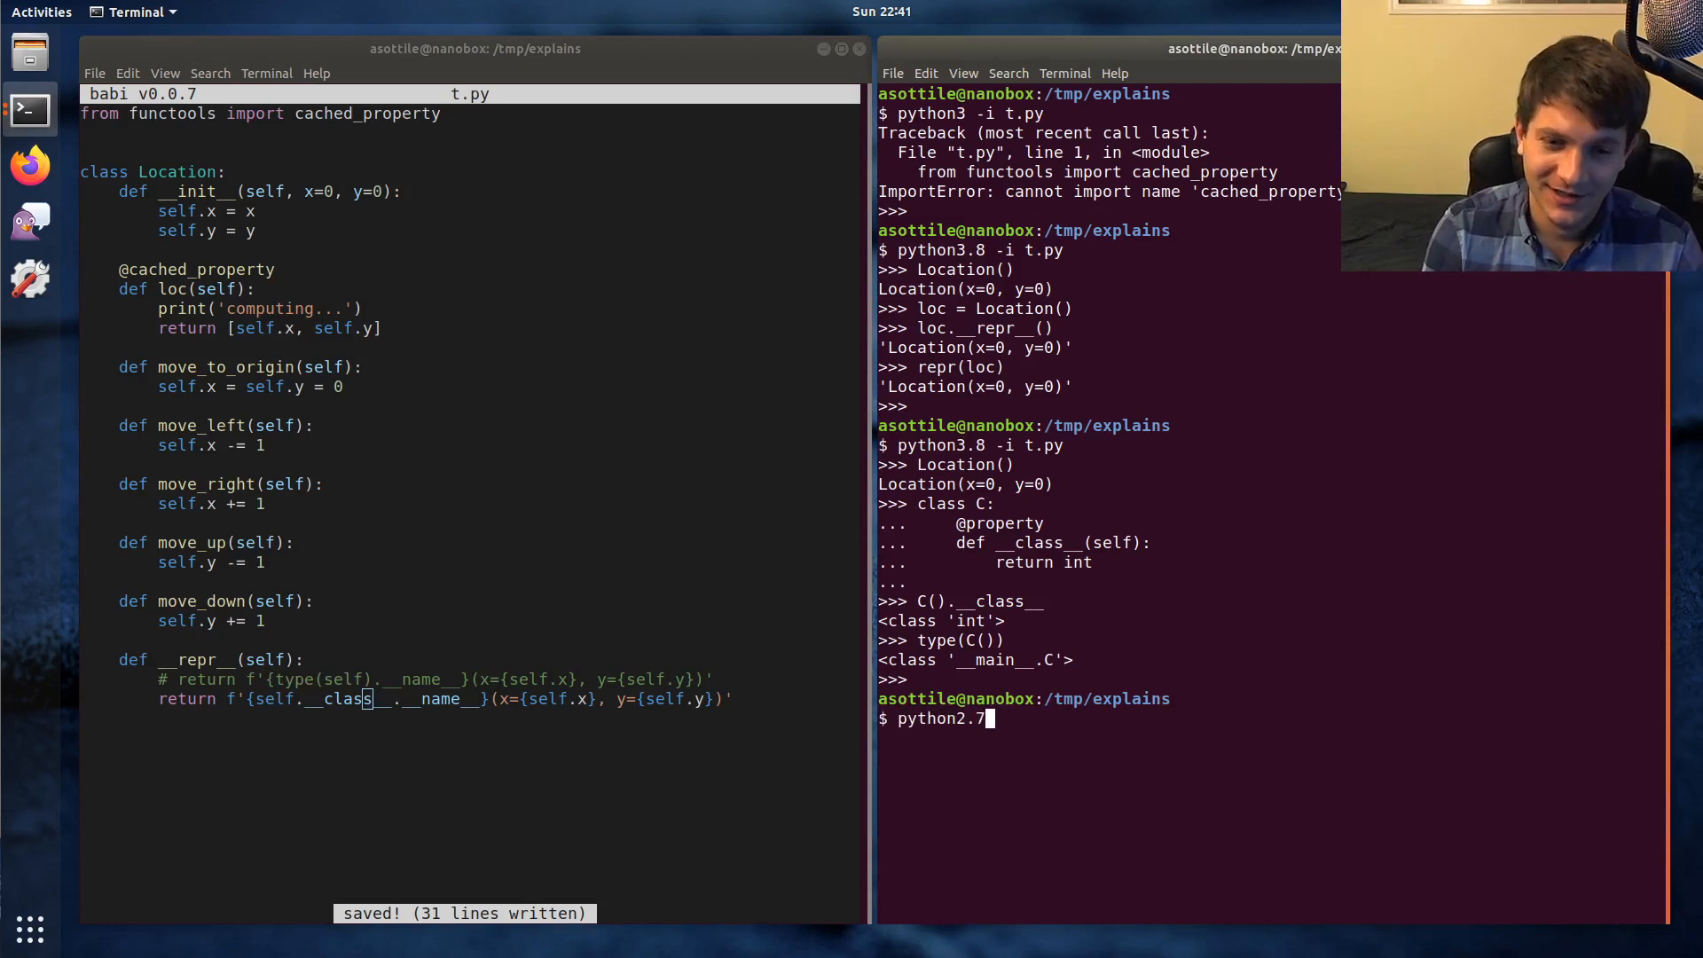
key(Return)
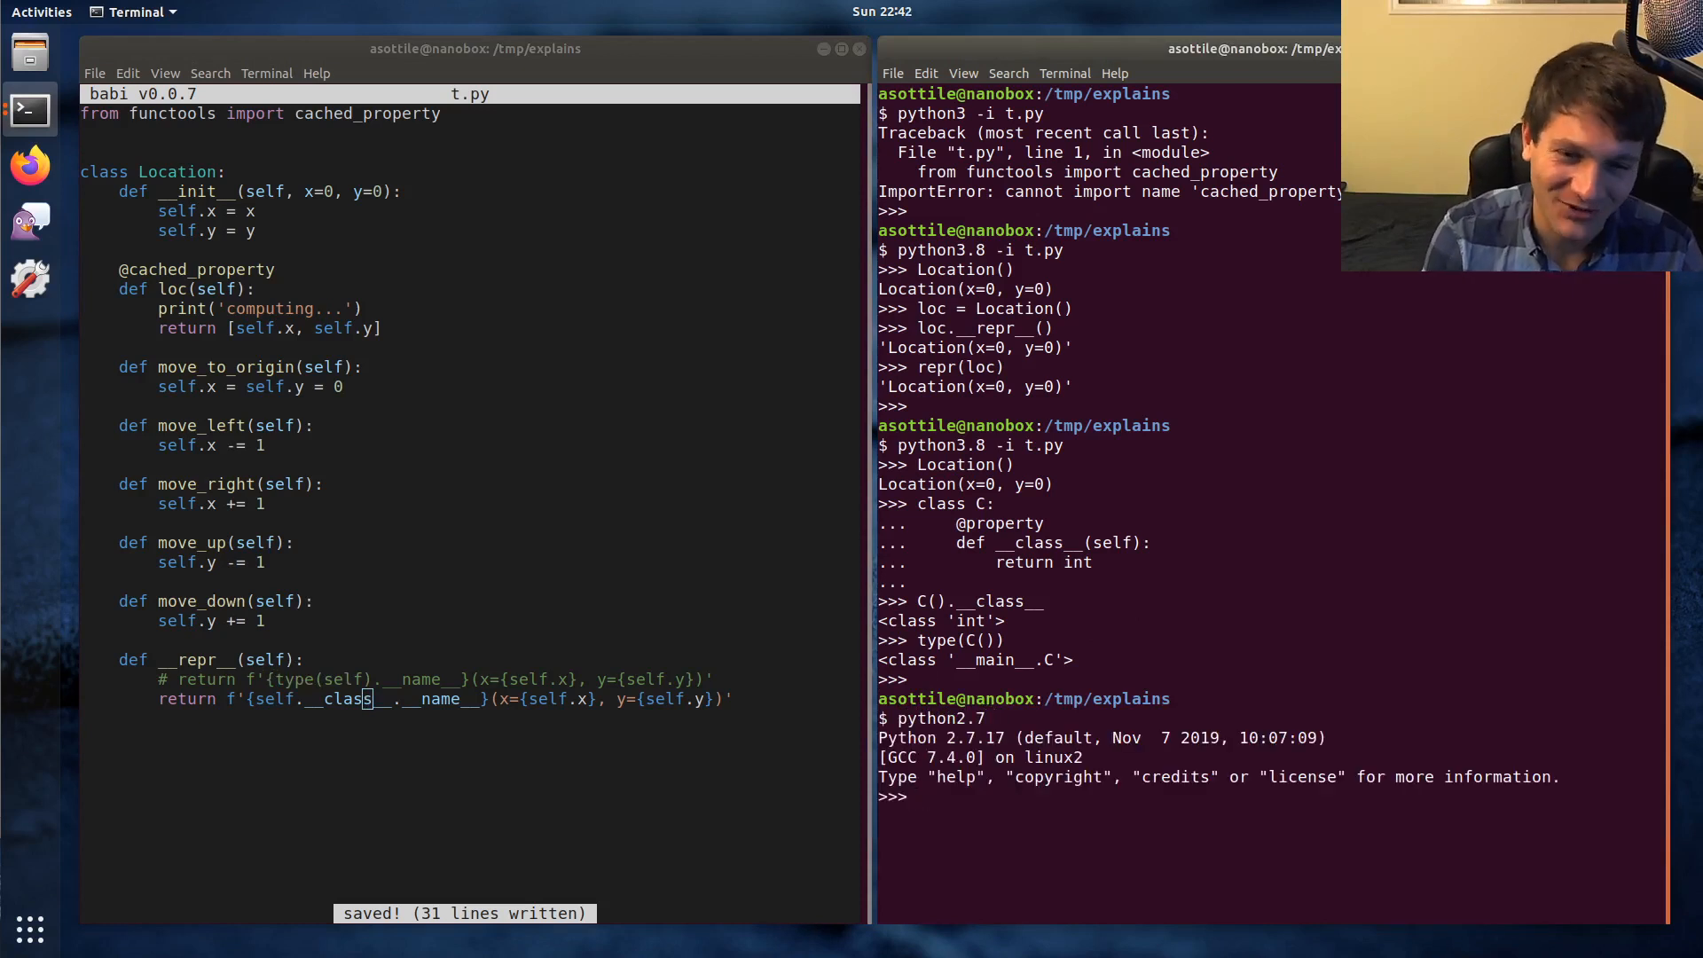
text(class)
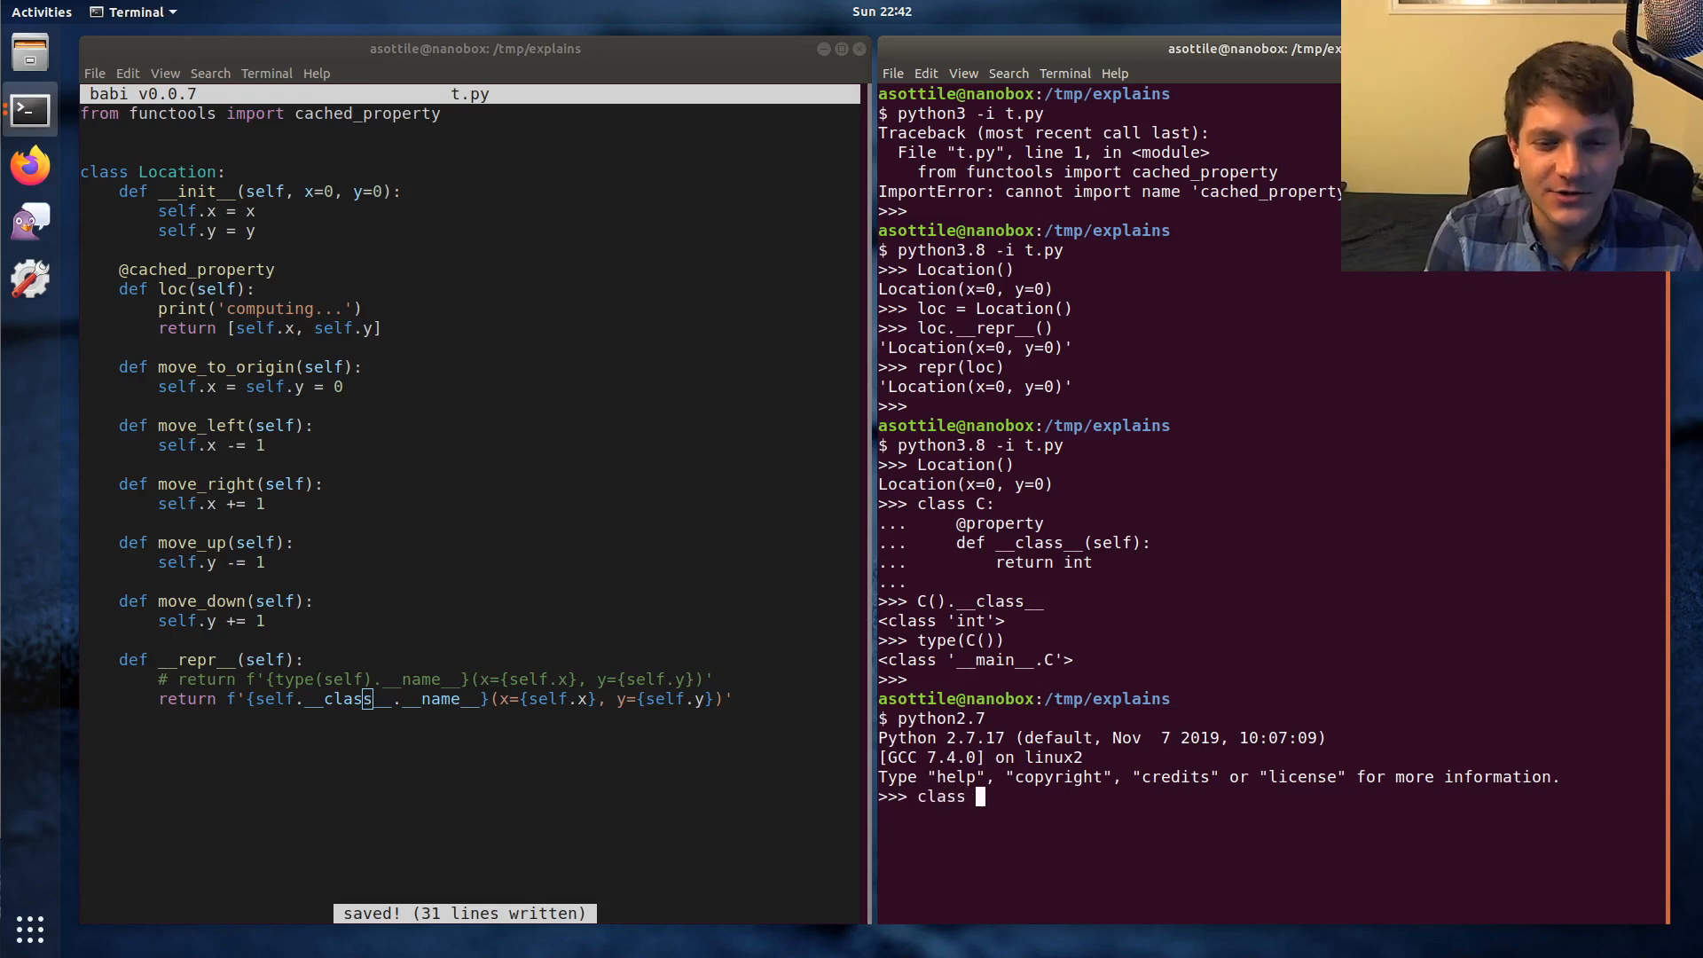
text(Old: pass)
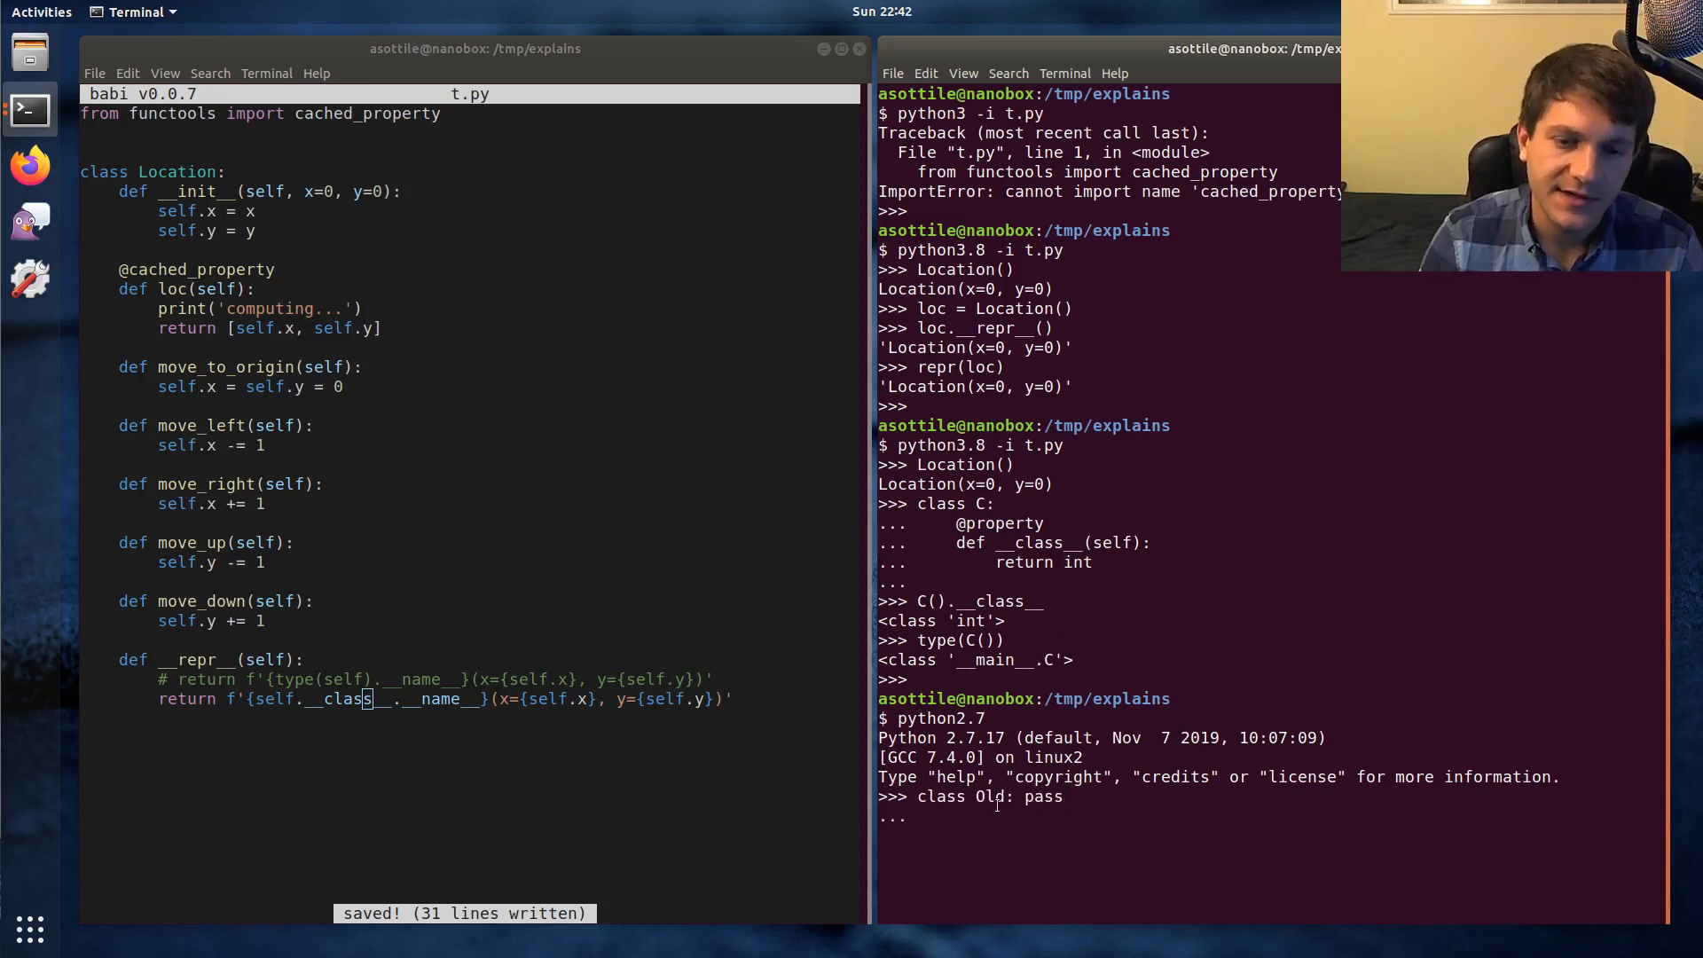
text(class New(objec)
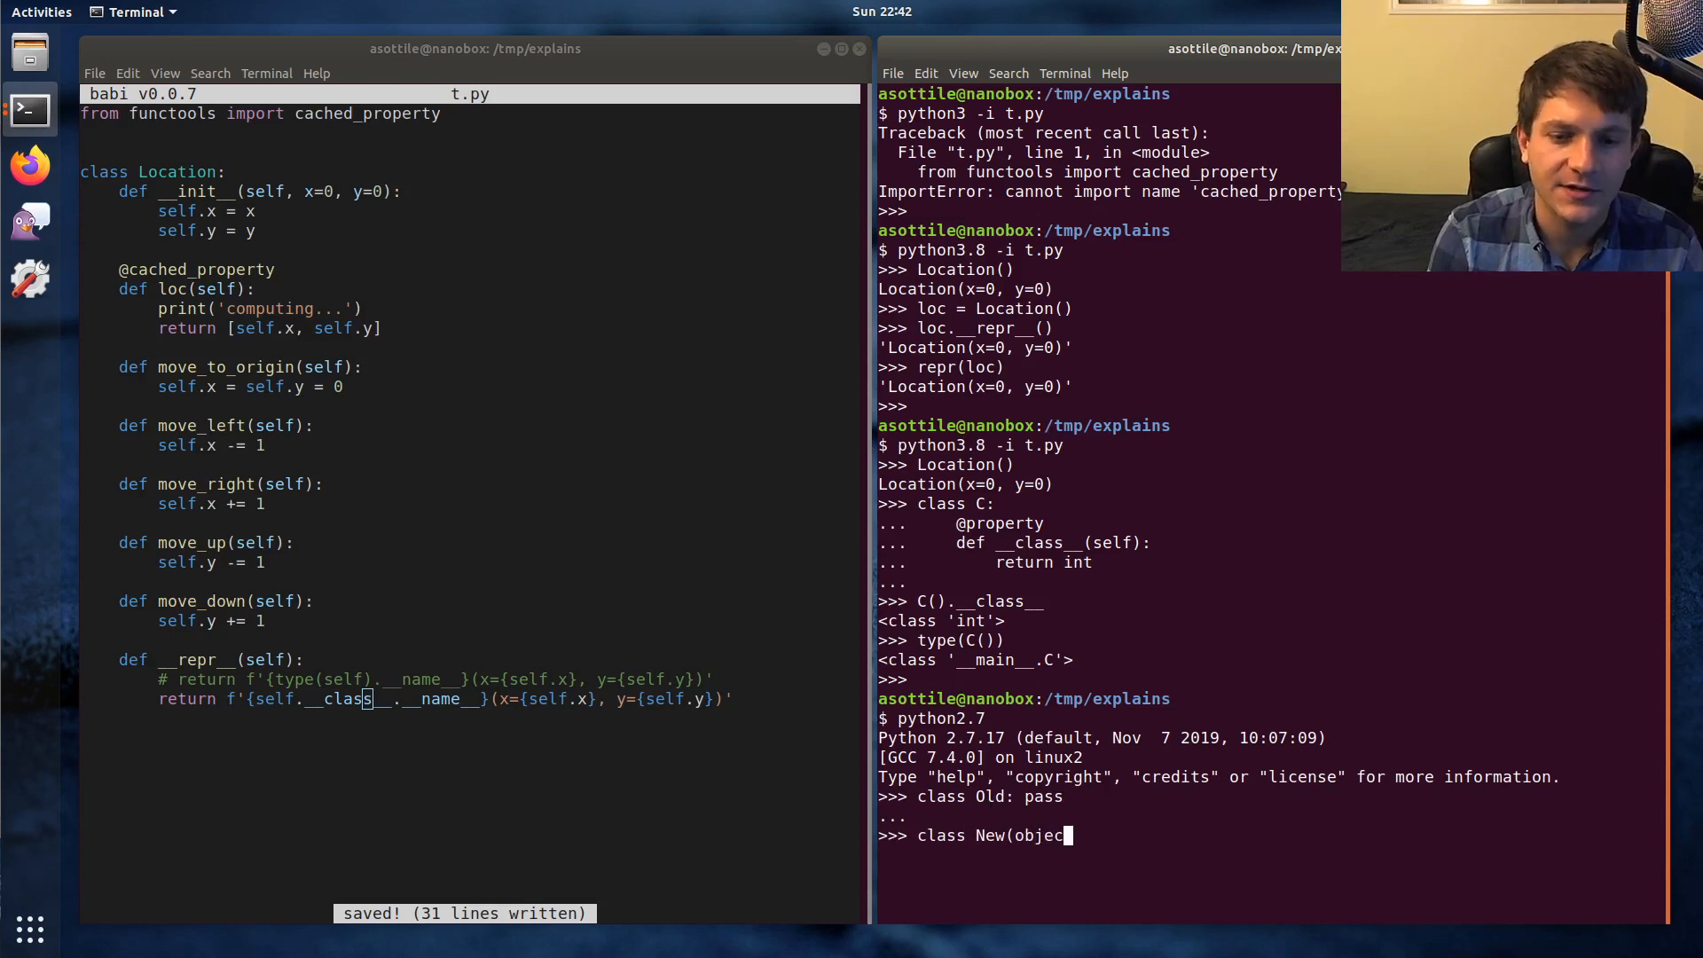
text(): pass)
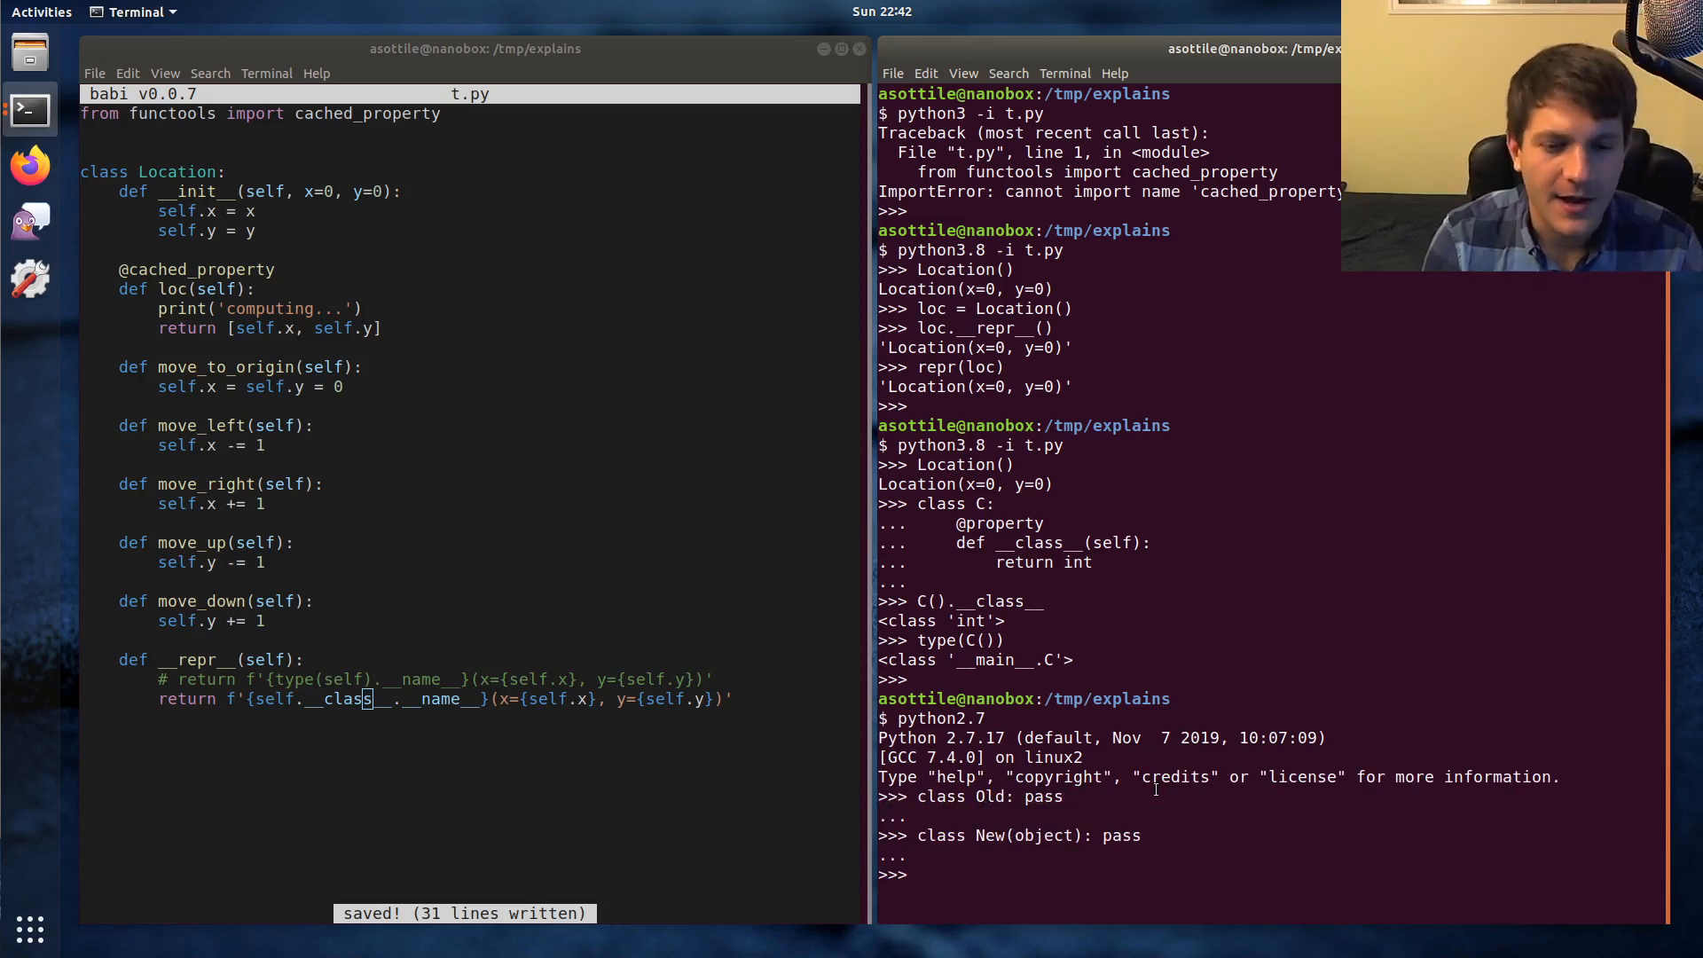
Step: Create old = Old() and new = New(); show type(new).__name__ is 'New' but type(old) is <type 'instance'>
text(old = Old())
text(new =)
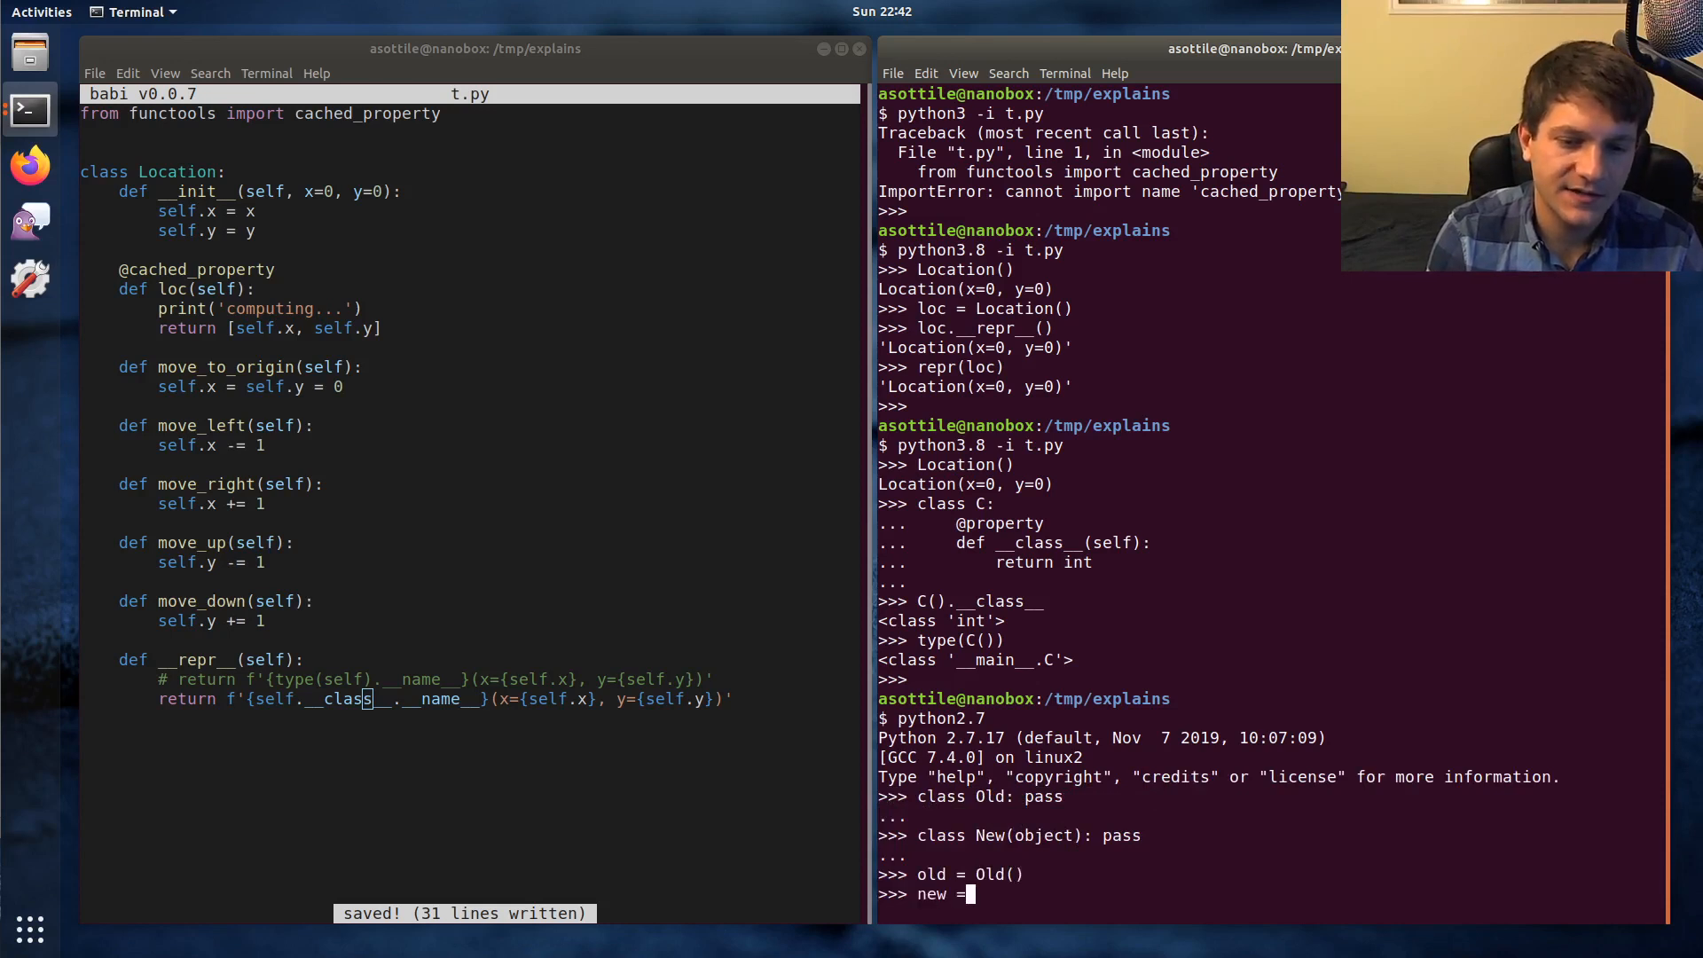
text(New())
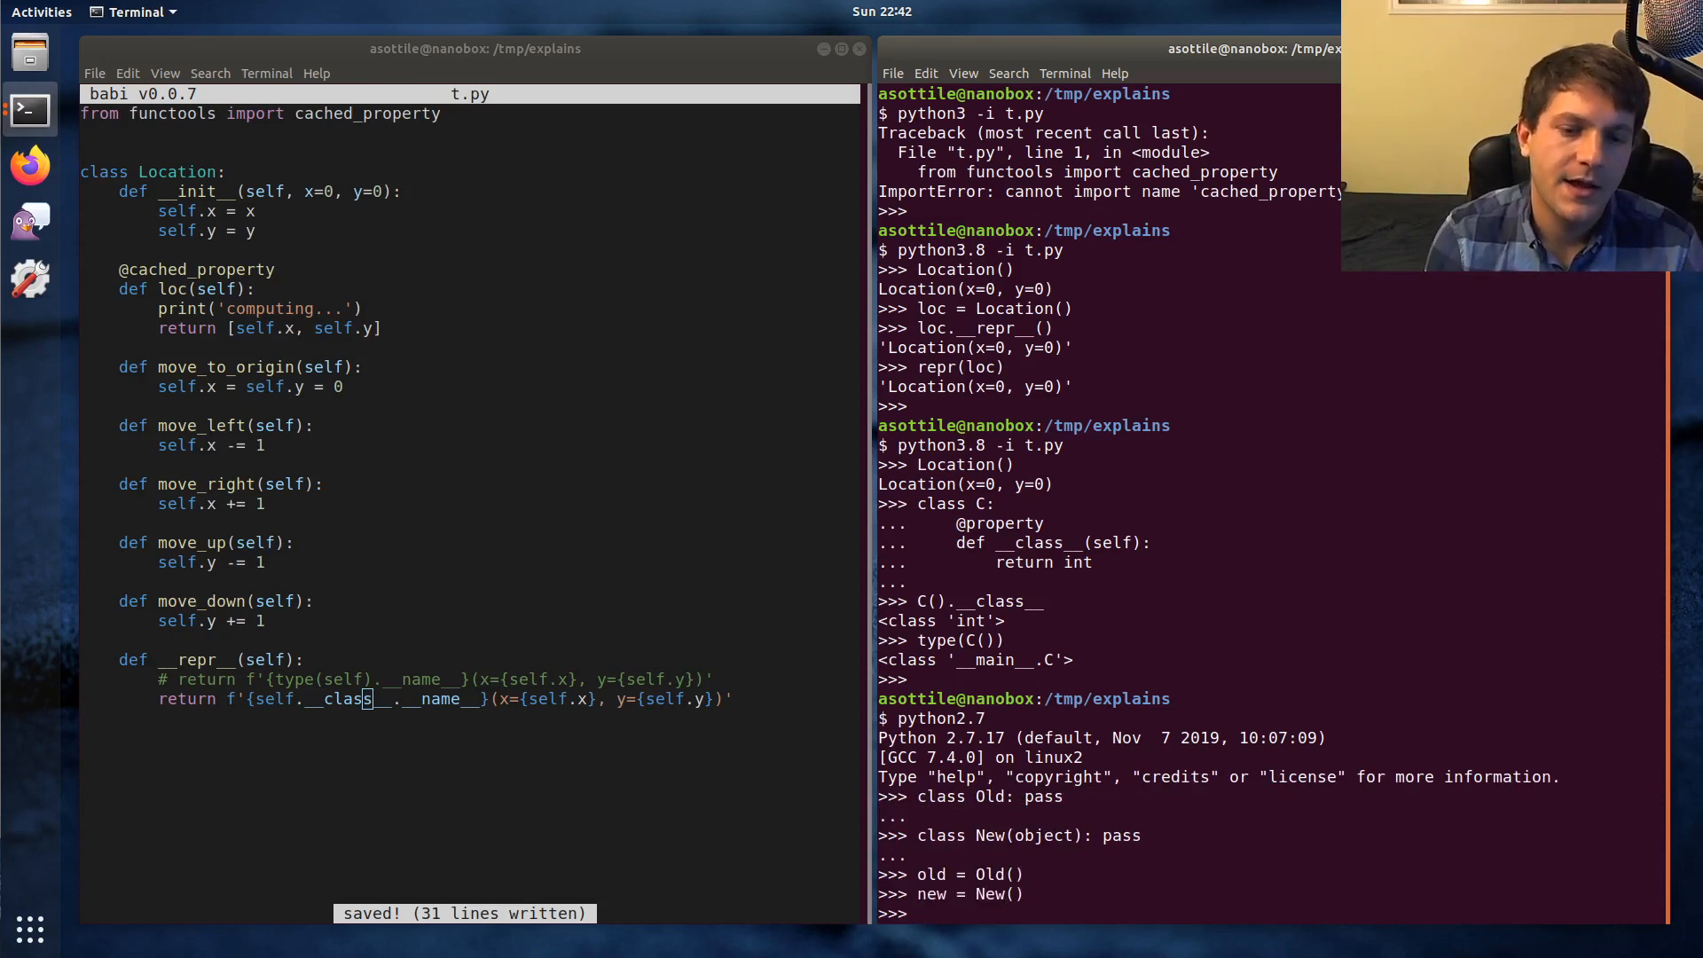
text(type(new).__)
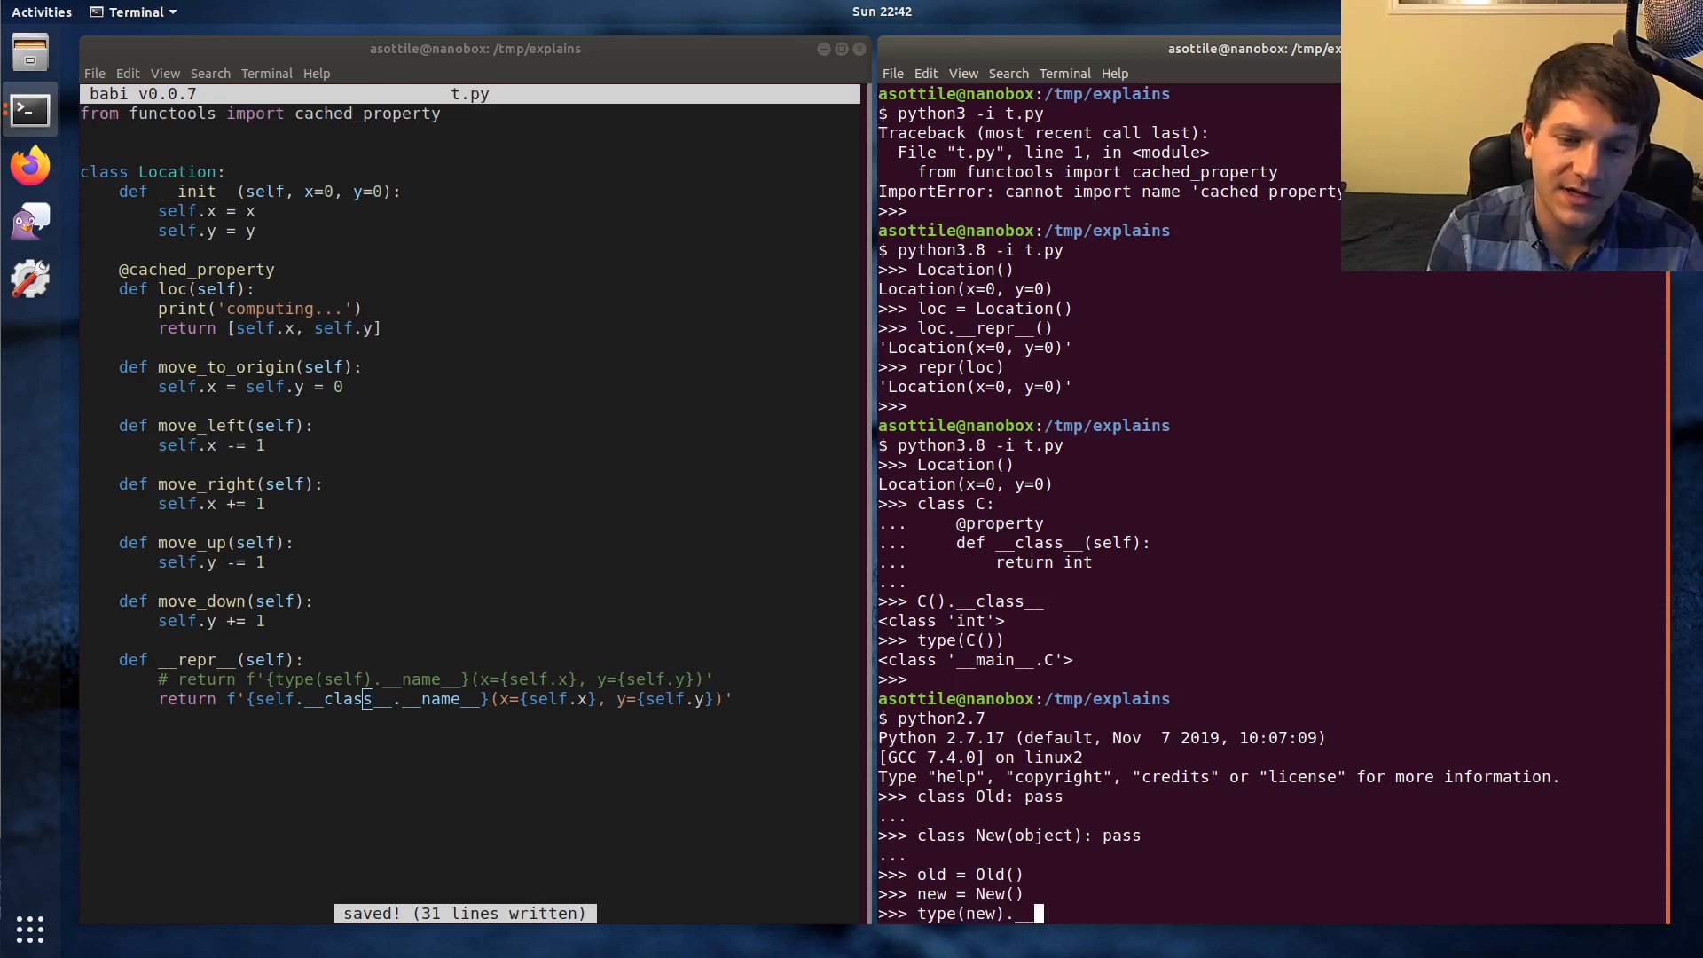
key(Return)
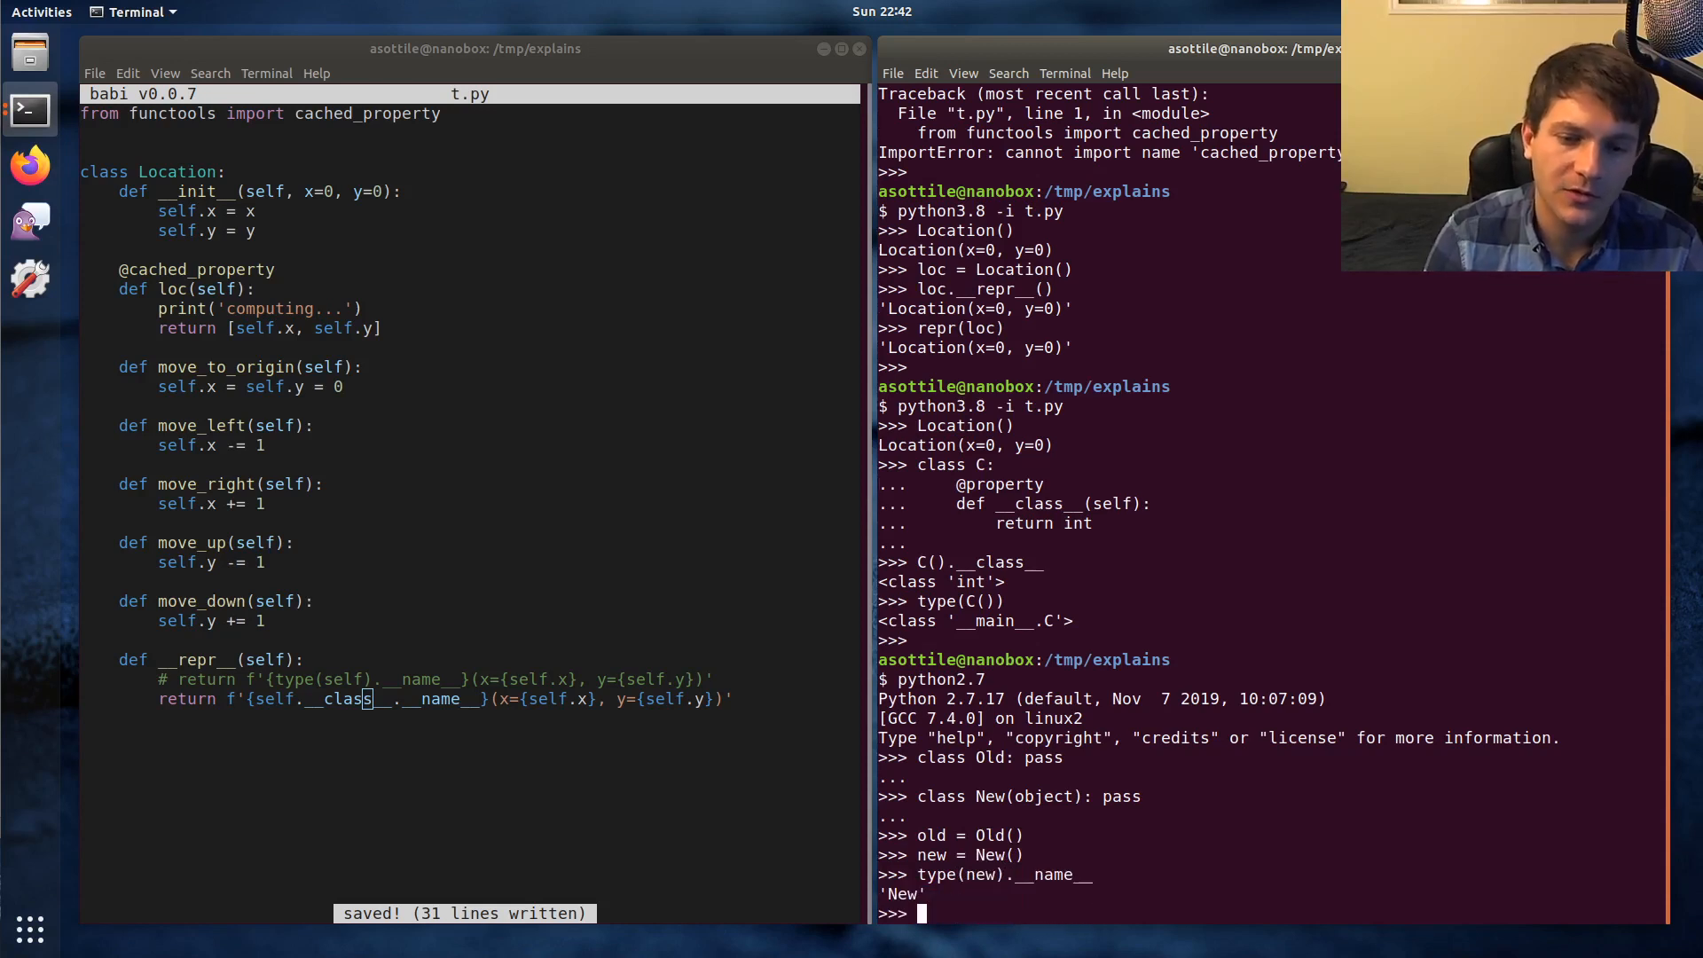
text(type(old).__name__)
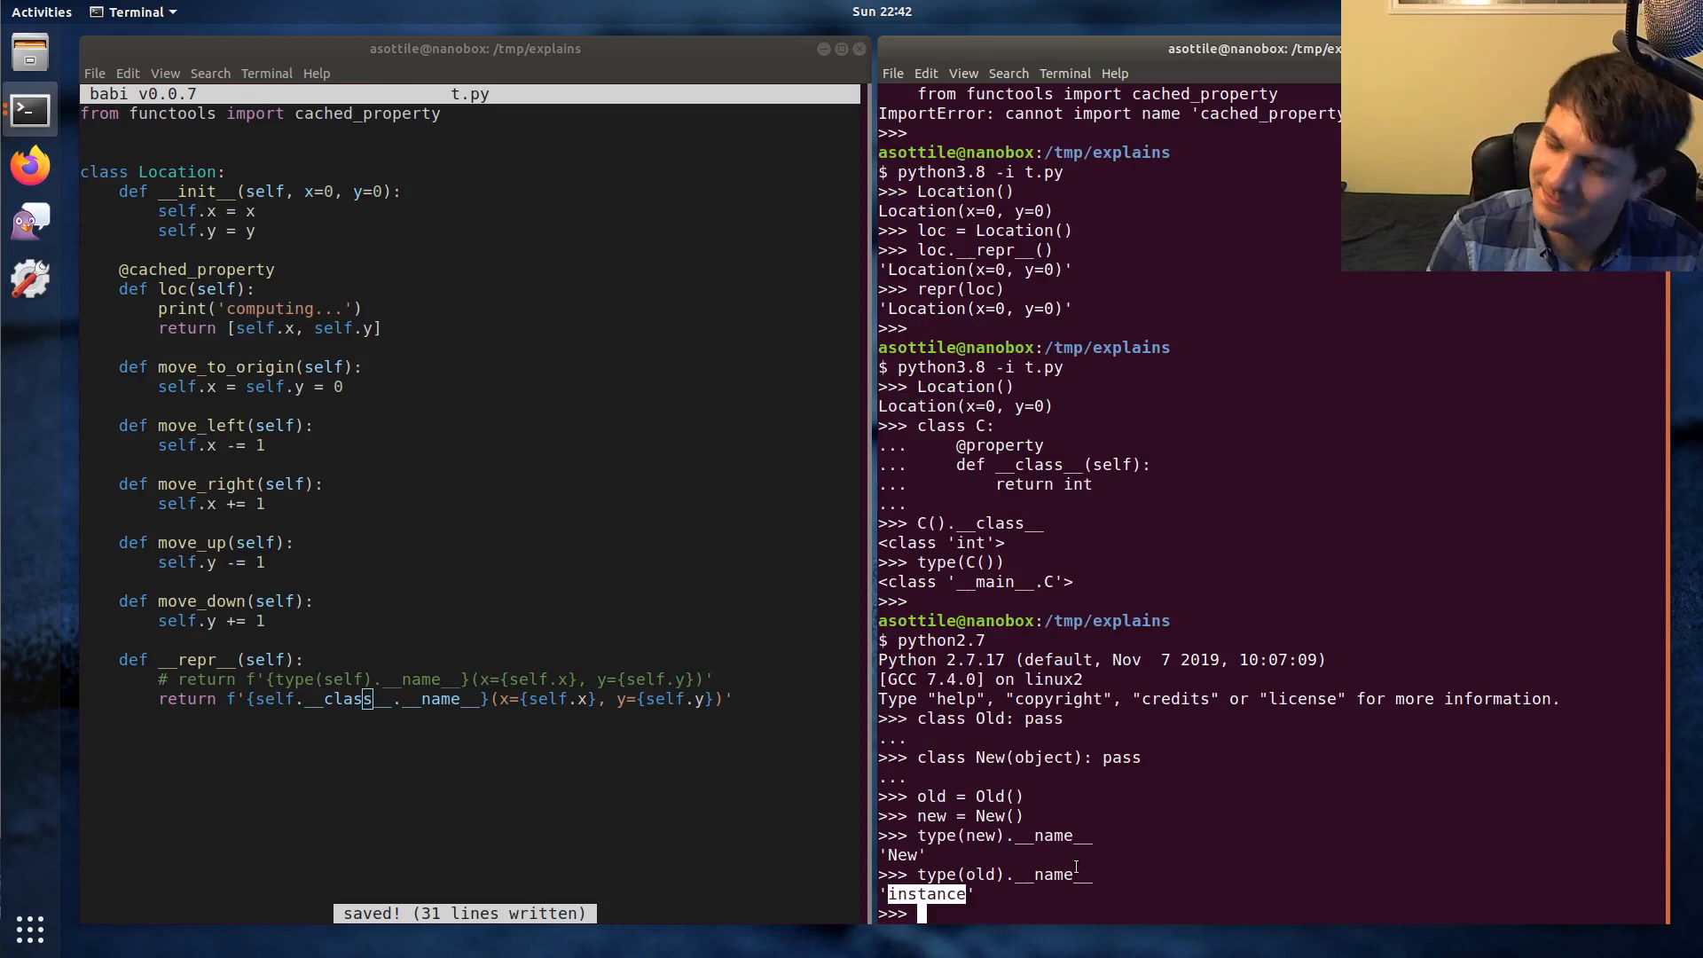
text(type(old)
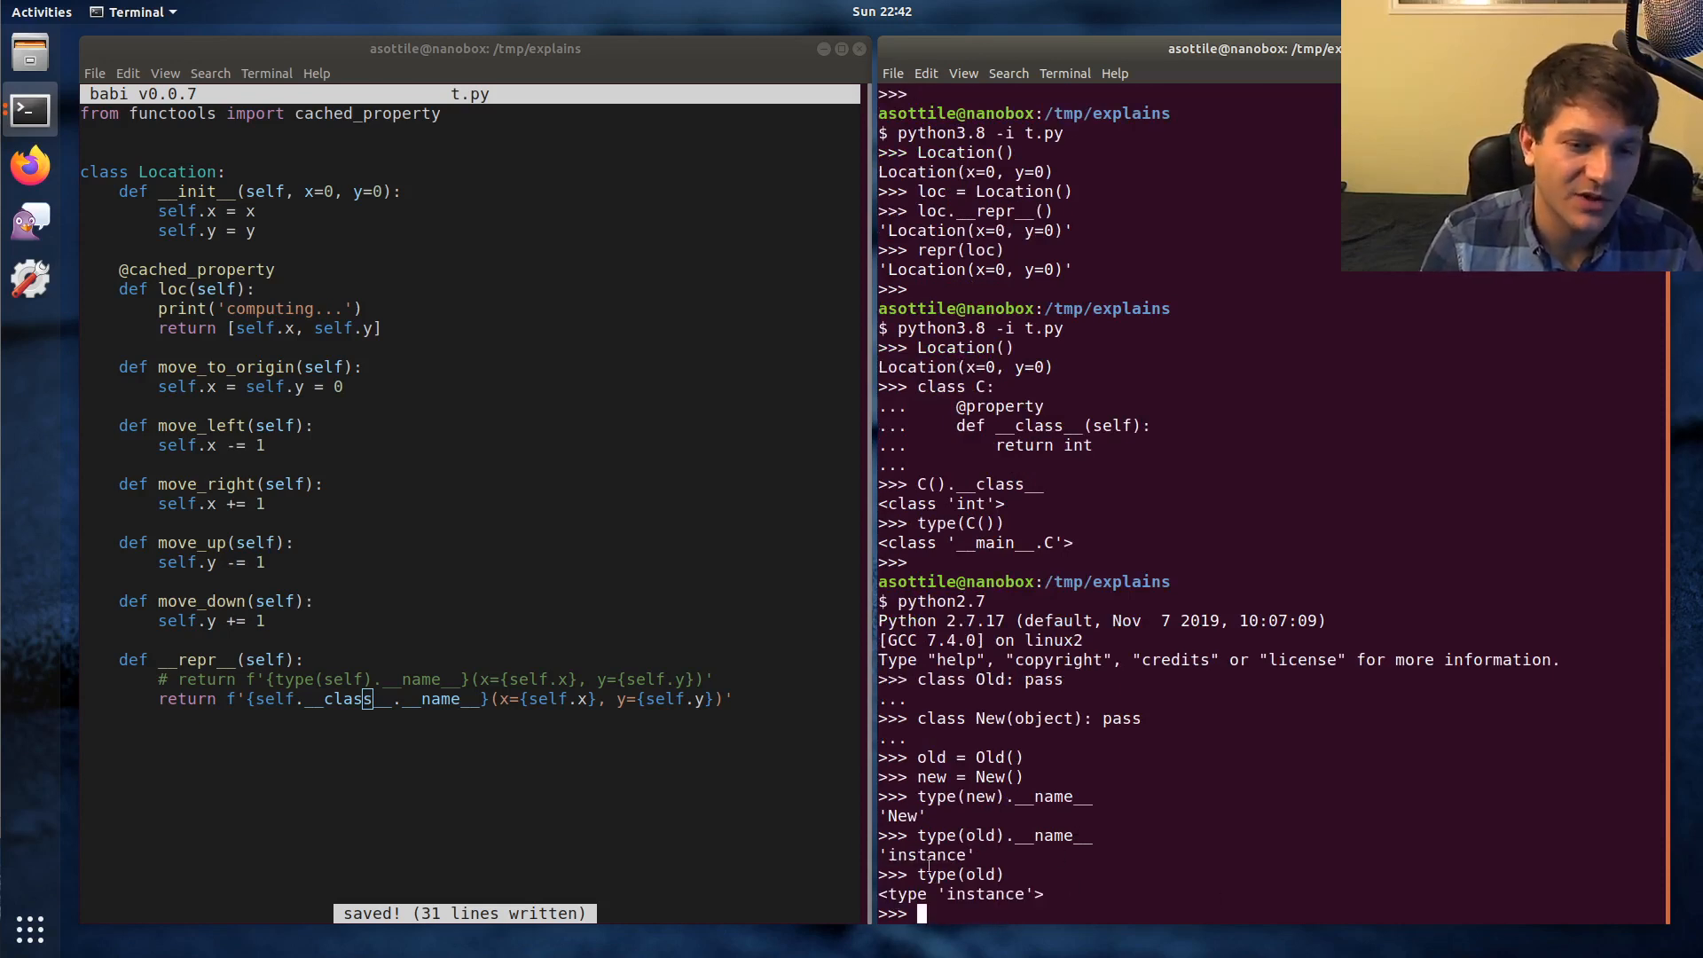
Step: Highlight the 'instance' type output and the editor's self.__class__.__name__ expression for emphasis
double_click(930, 874)
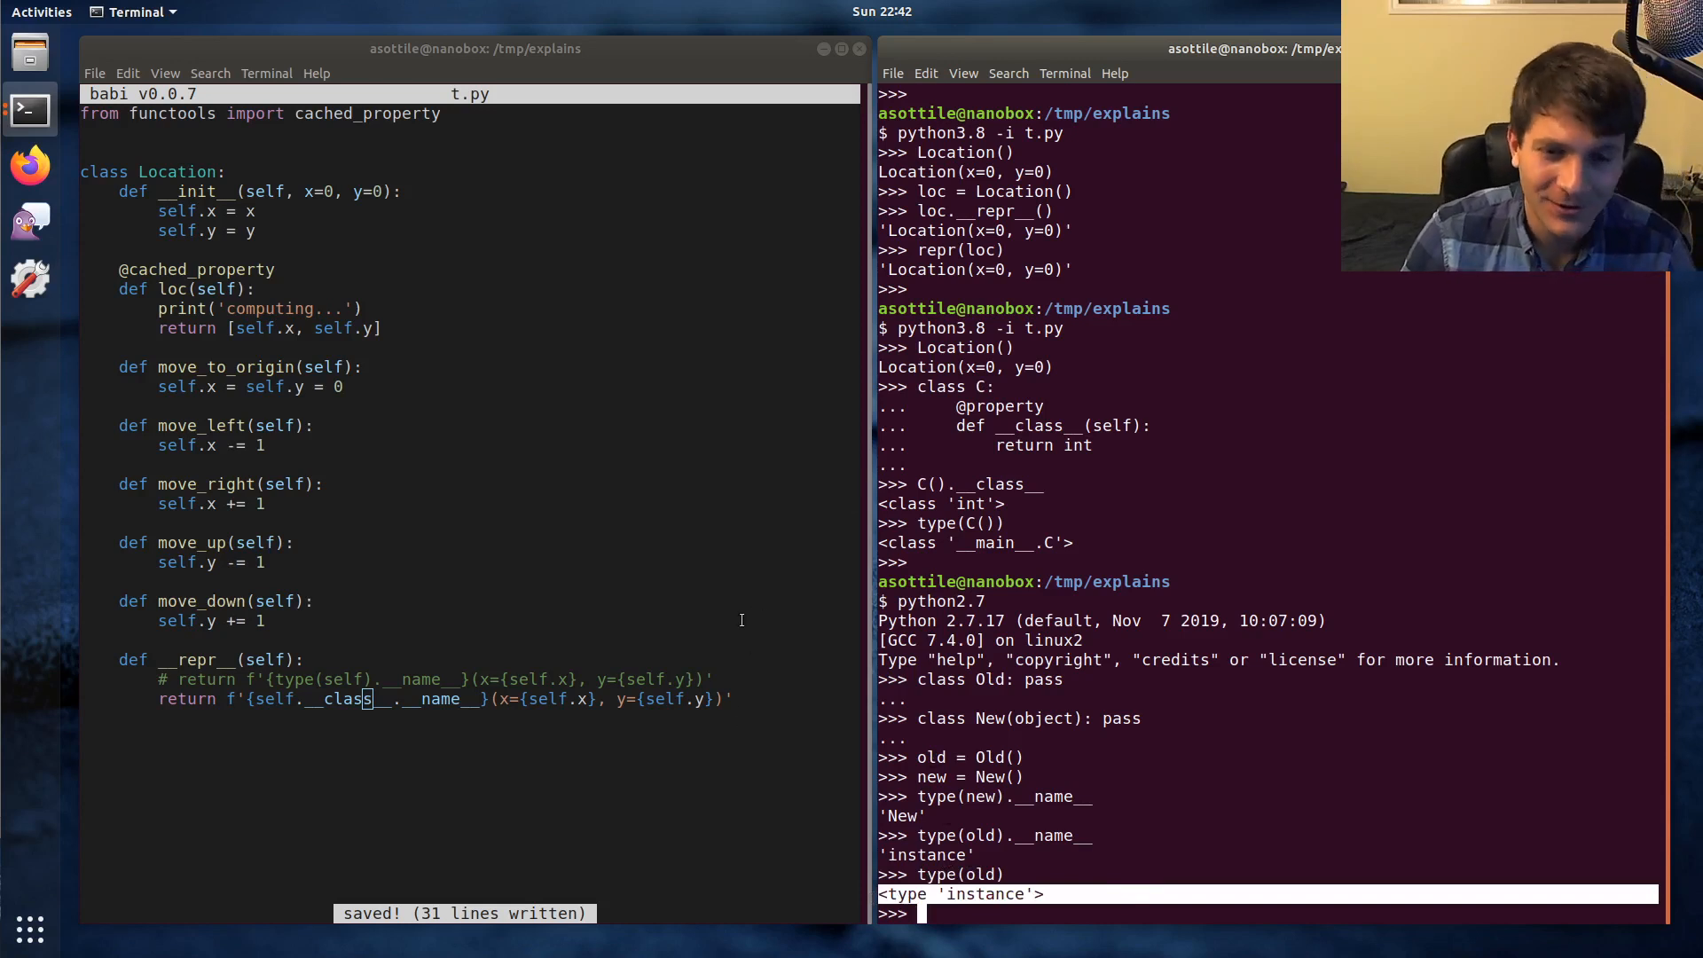
drag(257, 699, 477, 699)
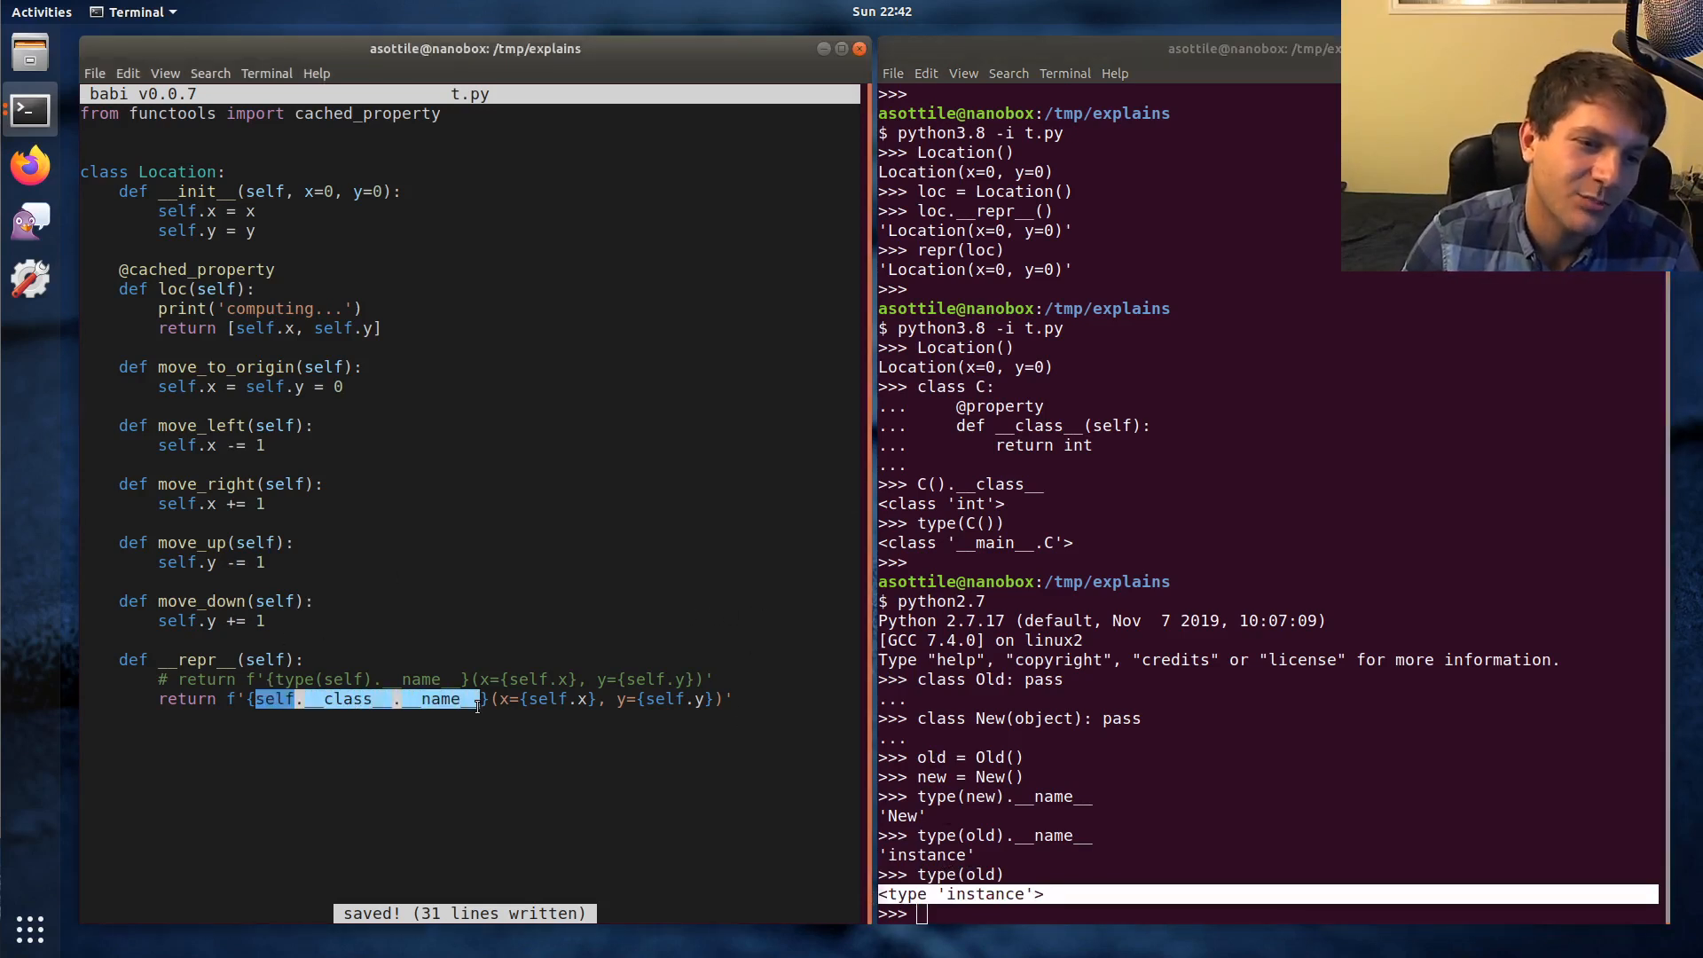